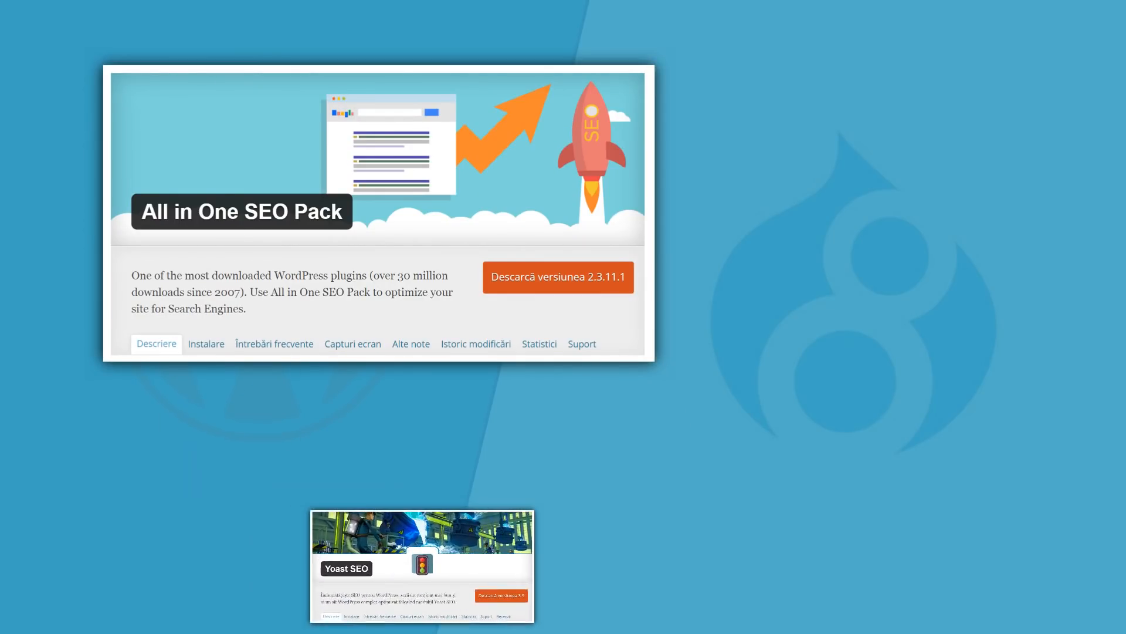
- Advance the slideshow past the All in One SEO Pack / Yoast SEO slide to Drupal SEO Tools
{"action": "left_click", "coordinate": [421, 565]}
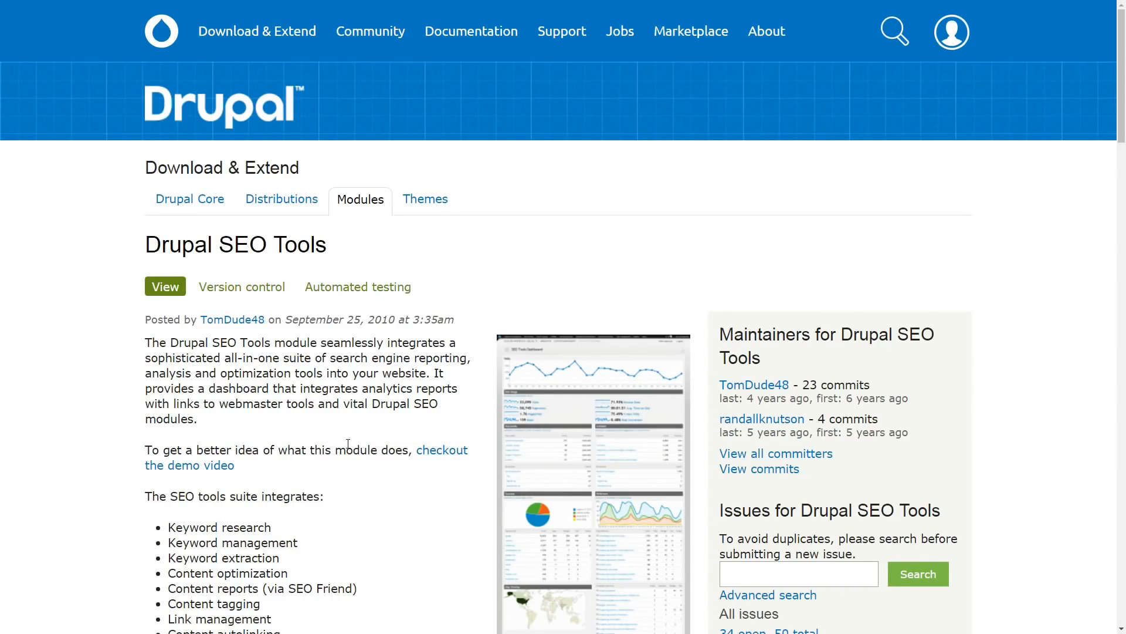
{"action": "mouse_move", "coordinate": [140, 346]}
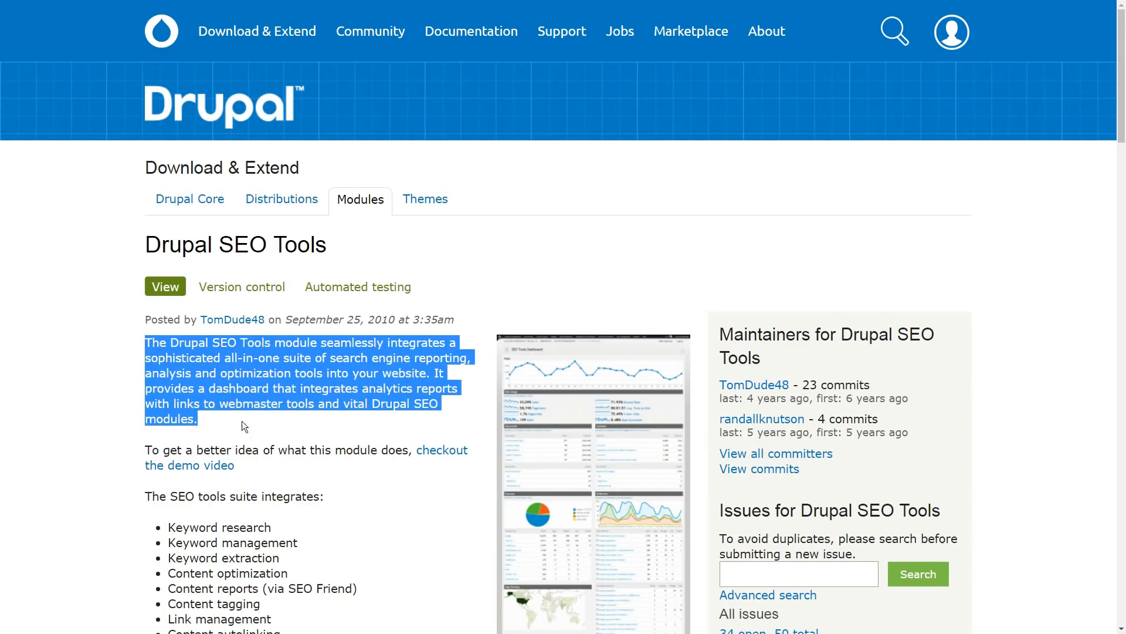
- Read the Drupal SEO Tools page down to Installation, then open the Caching Overview documentation
{"action": "left_click", "coordinate": [244, 433]}
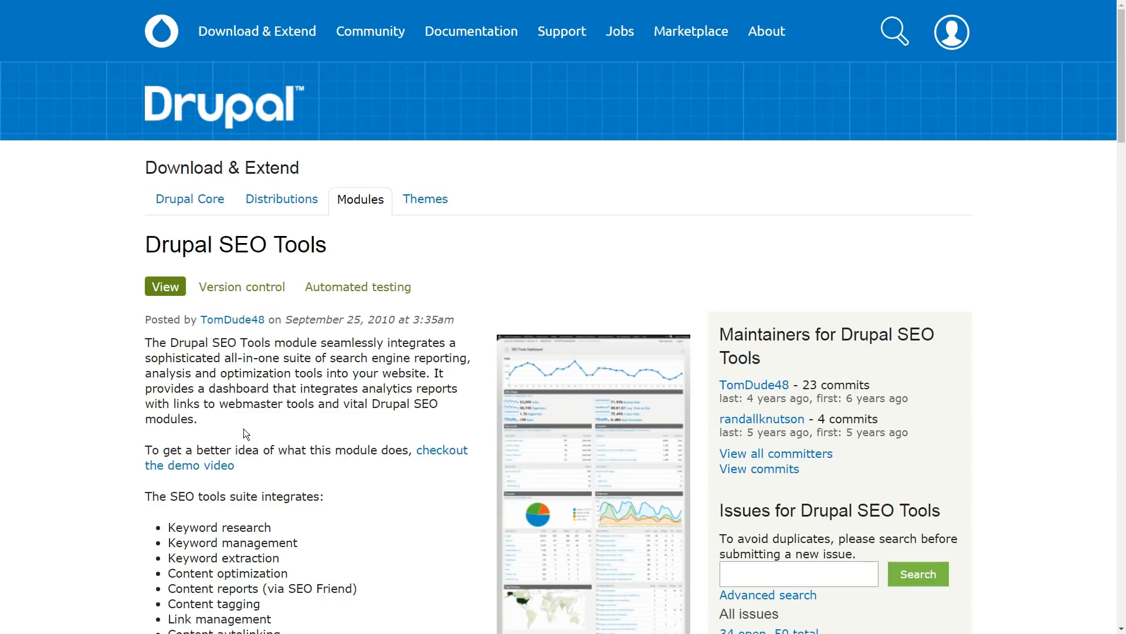
{"action": "scroll", "scroll_direction": "down", "scroll_amount": 3}
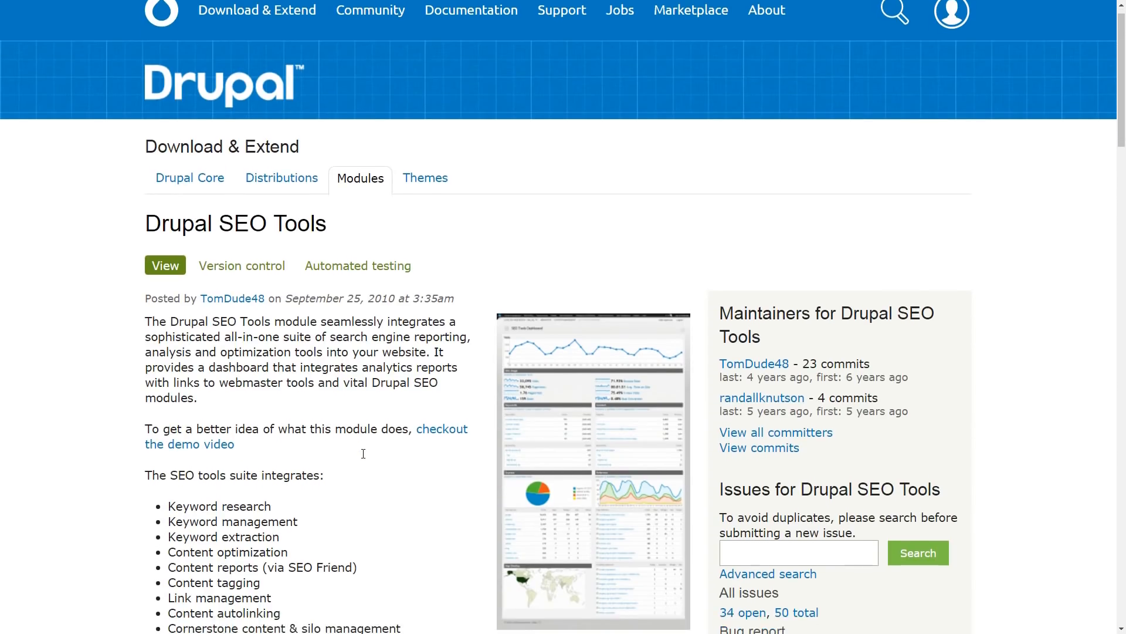
{"action": "scroll", "scroll_direction": "down", "scroll_amount": 3}
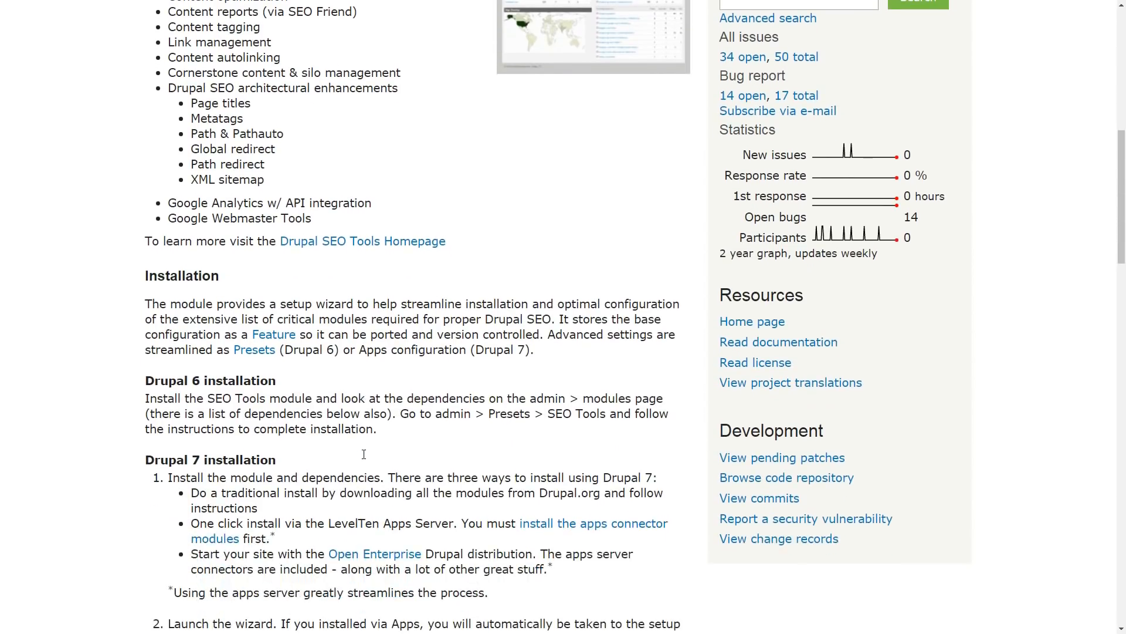
{"action": "left_click", "coordinate": [778, 342]}
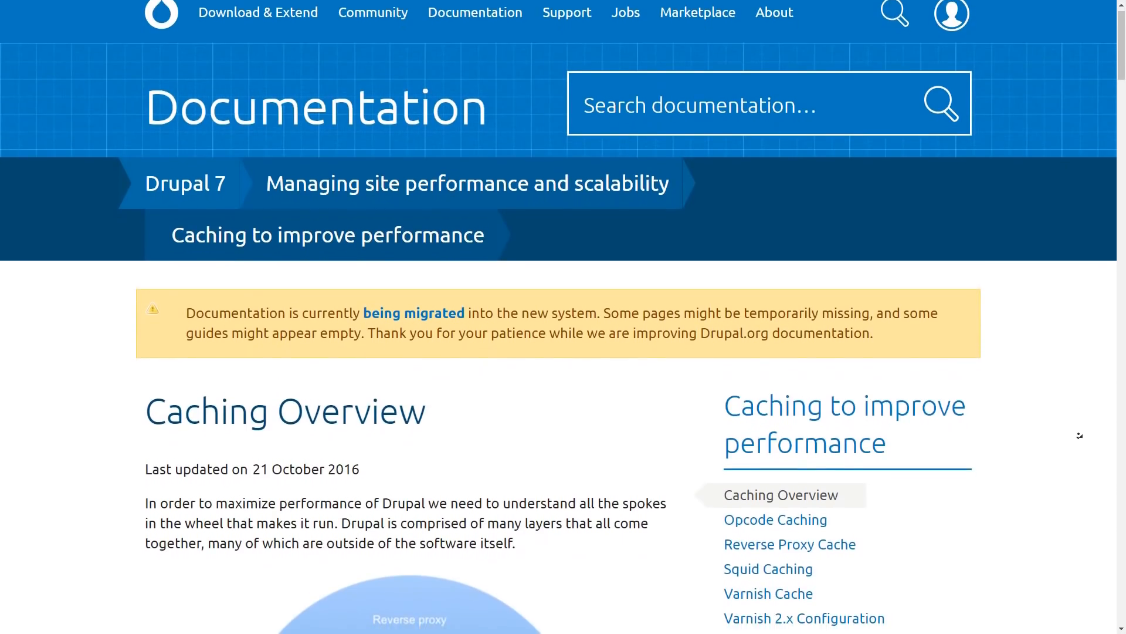
- Scroll down the Drupal 7 Caching Overview documentation page
{"action": "scroll", "scroll_direction": "down", "scroll_amount": 3}
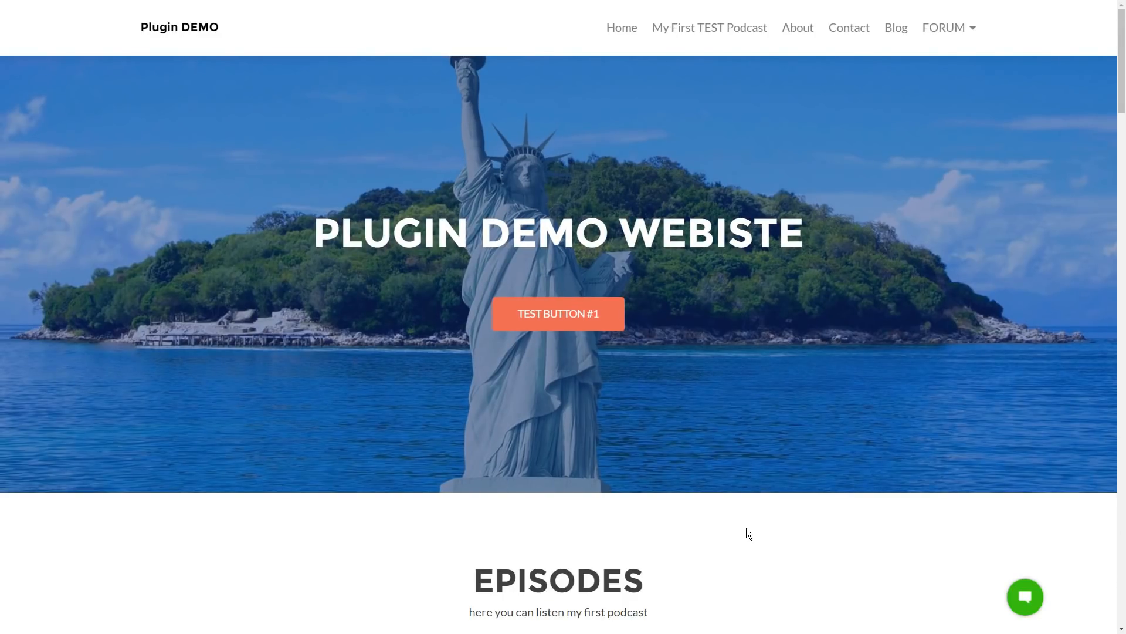
- Open the Plugin DEMO site's Leave a message chat panel, then show Drupal's Security risk levels page
{"action": "left_click", "coordinate": [1025, 596]}
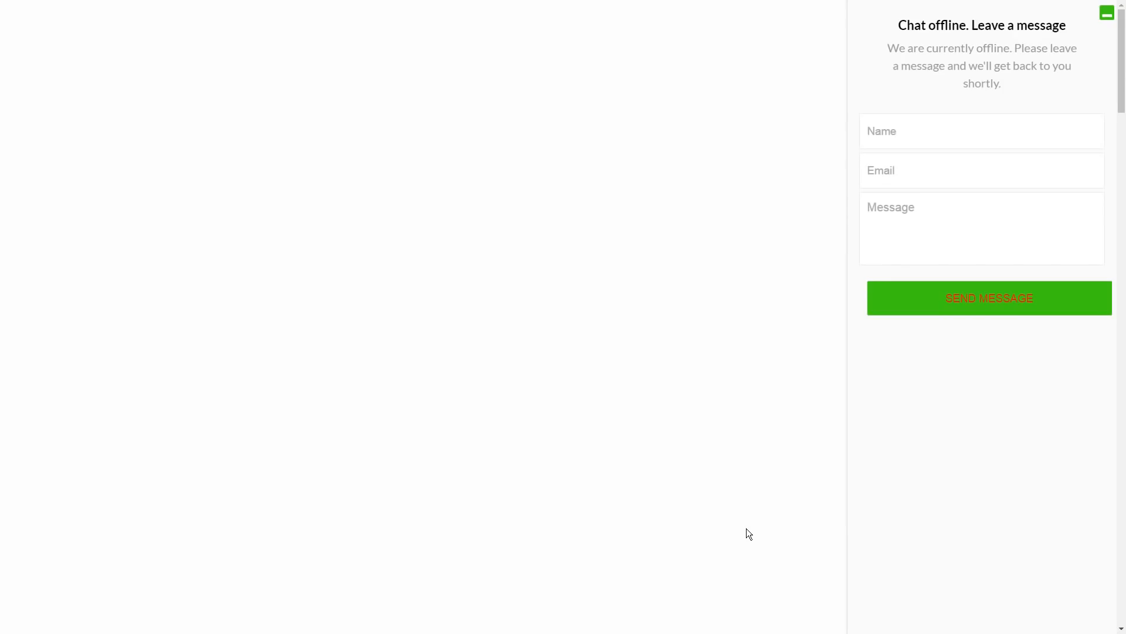
{"action": "left_click", "coordinate": [1105, 12]}
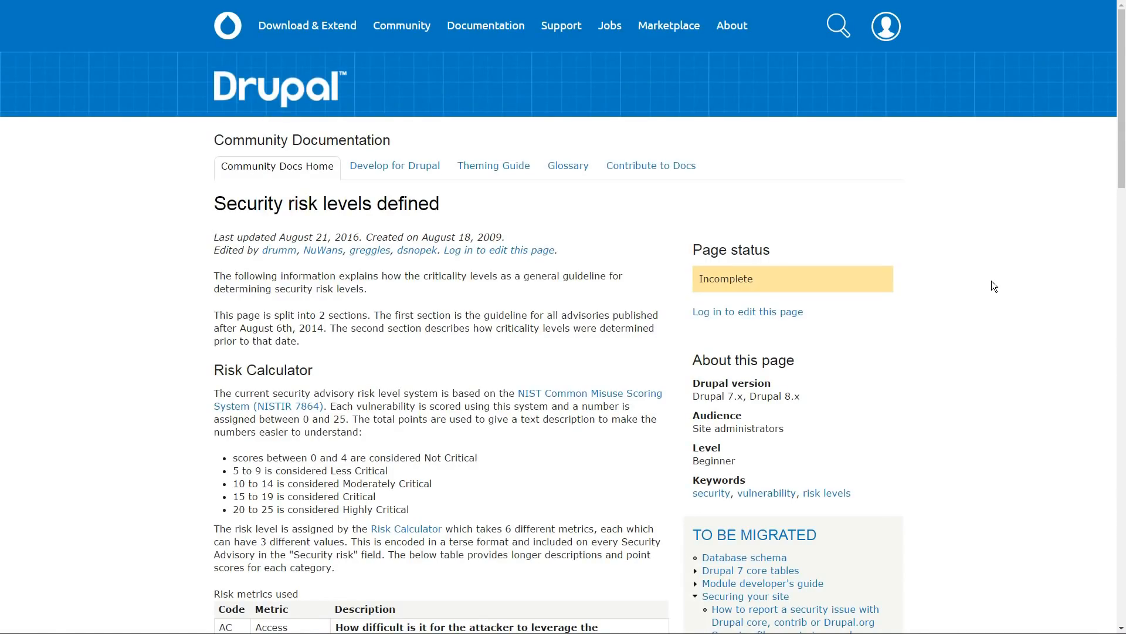
- Browse Drupal's core and Contributed projects security advisories, ending on the whitehouse profile
{"action": "scroll", "scroll_direction": "down", "scroll_amount": 3}
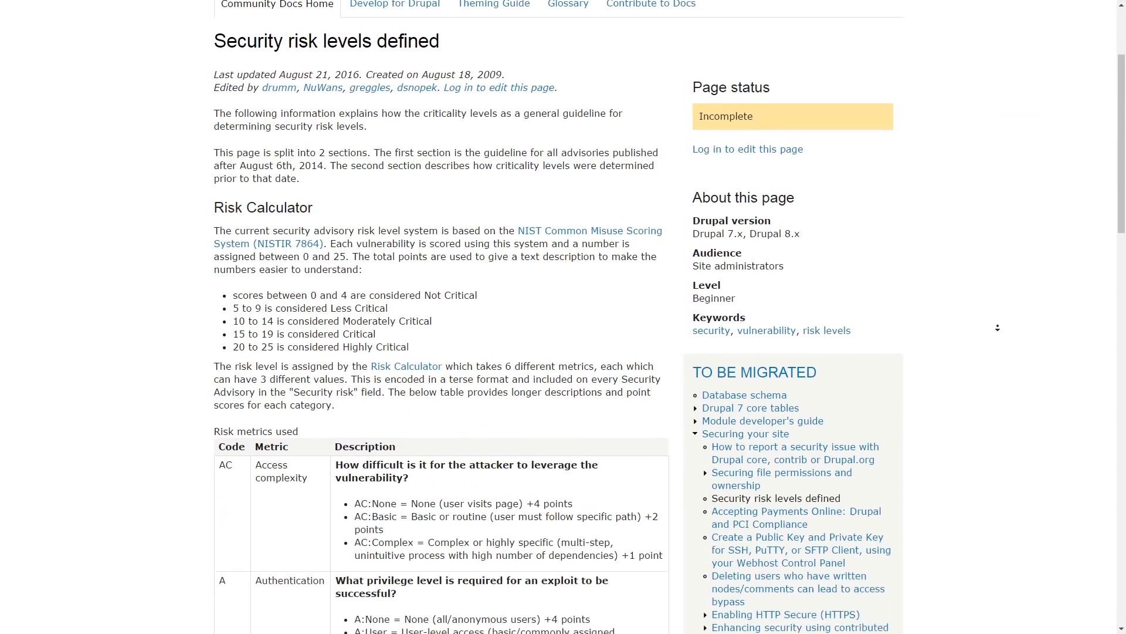
{"action": "scroll", "scroll_direction": "down", "scroll_amount": 3}
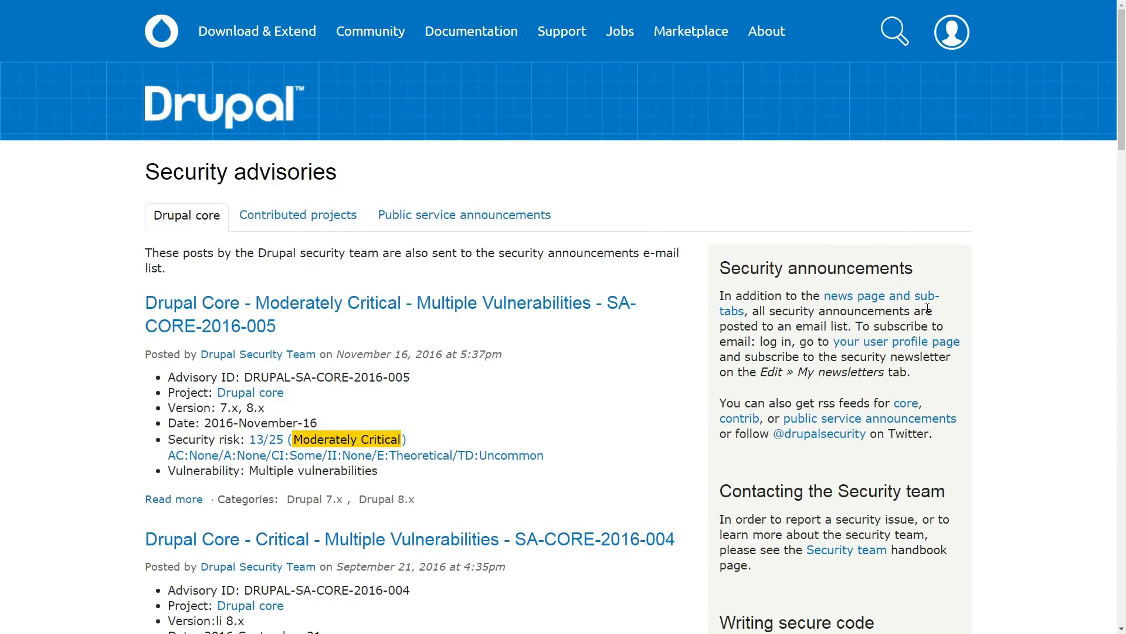
{"action": "scroll", "scroll_direction": "down", "scroll_amount": 3}
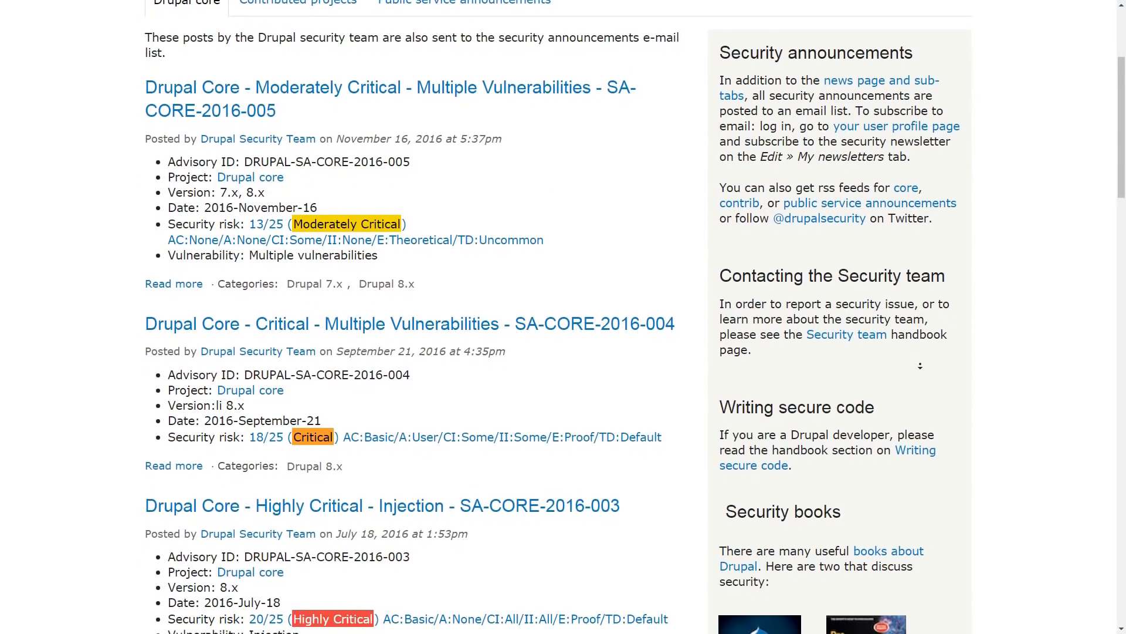
{"action": "scroll", "scroll_direction": "down", "scroll_amount": 3}
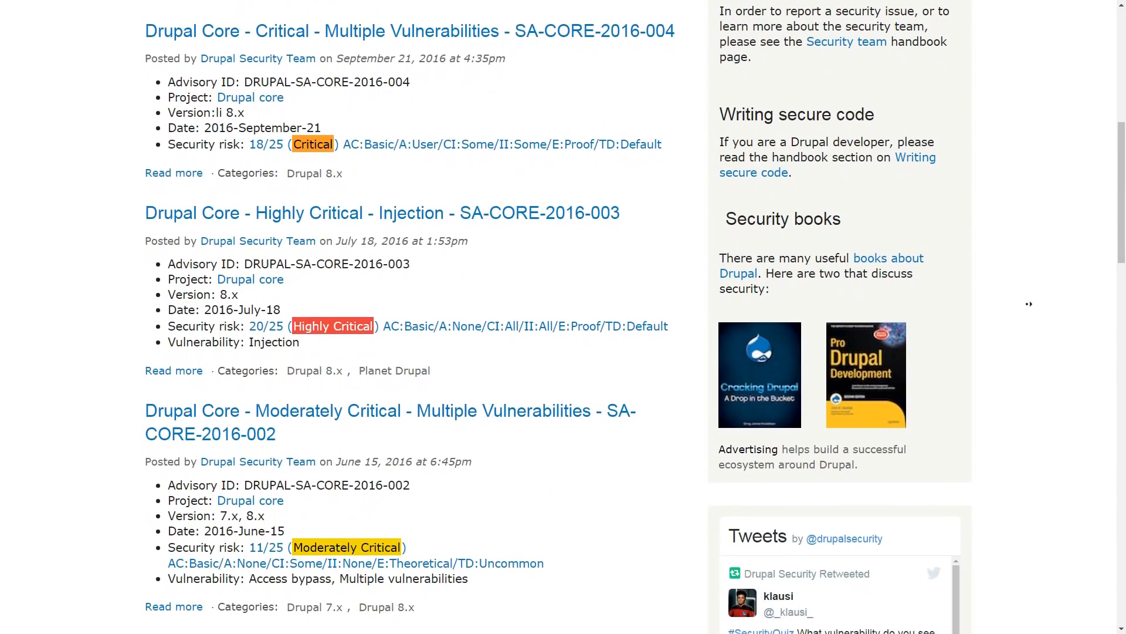
{"action": "mouse_move", "coordinate": [382, 340]}
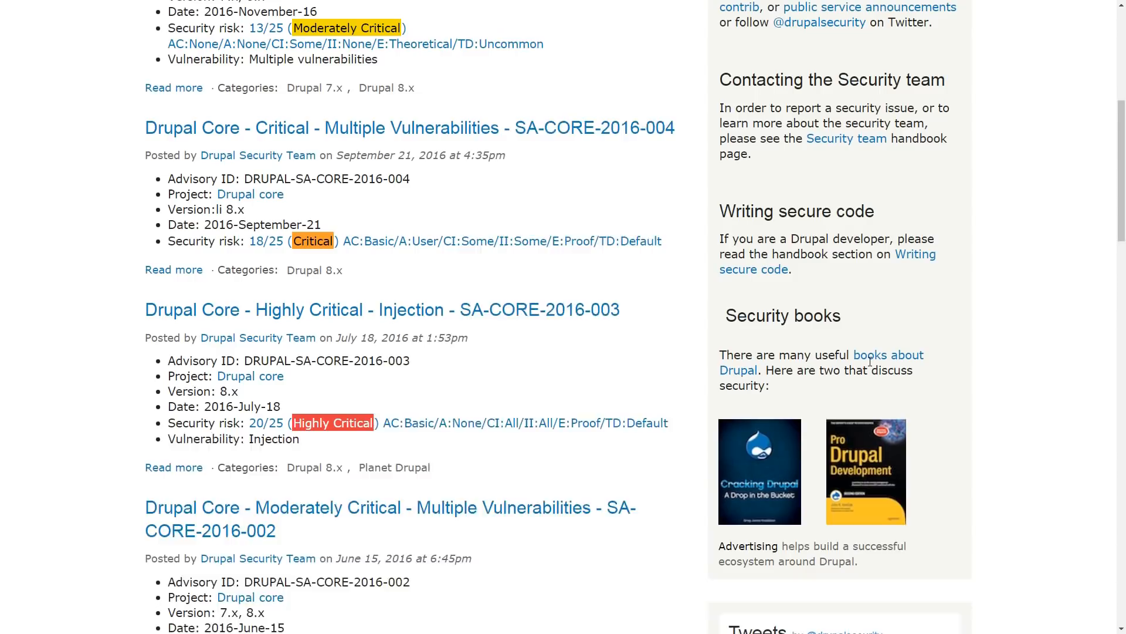
{"action": "scroll", "scroll_direction": "up", "scroll_amount": 3}
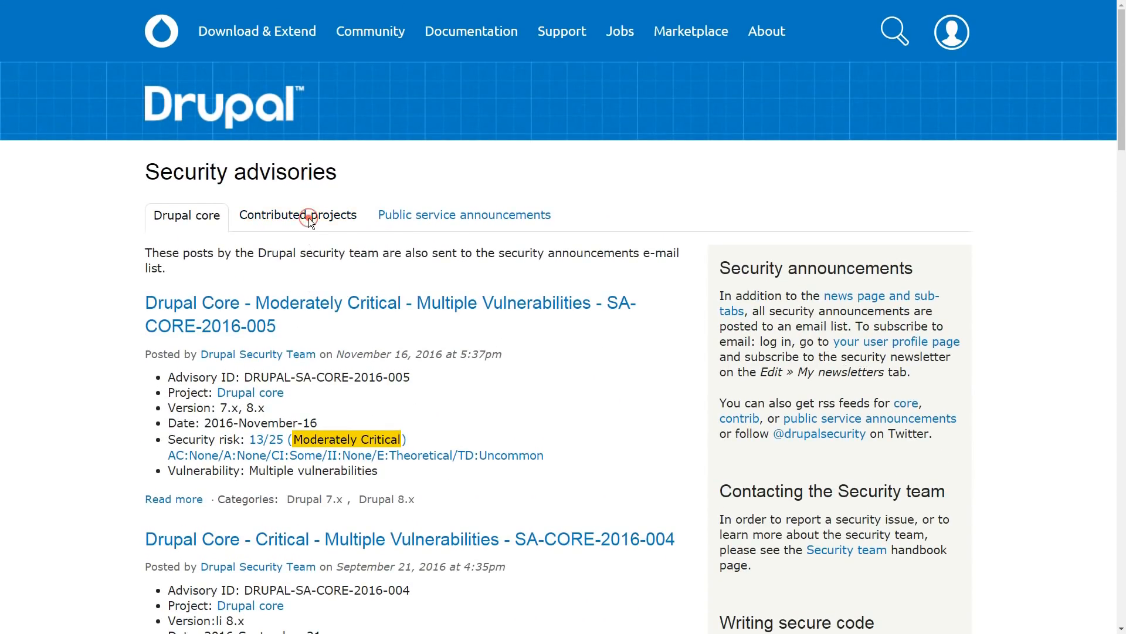
{"action": "left_click", "coordinate": [297, 214]}
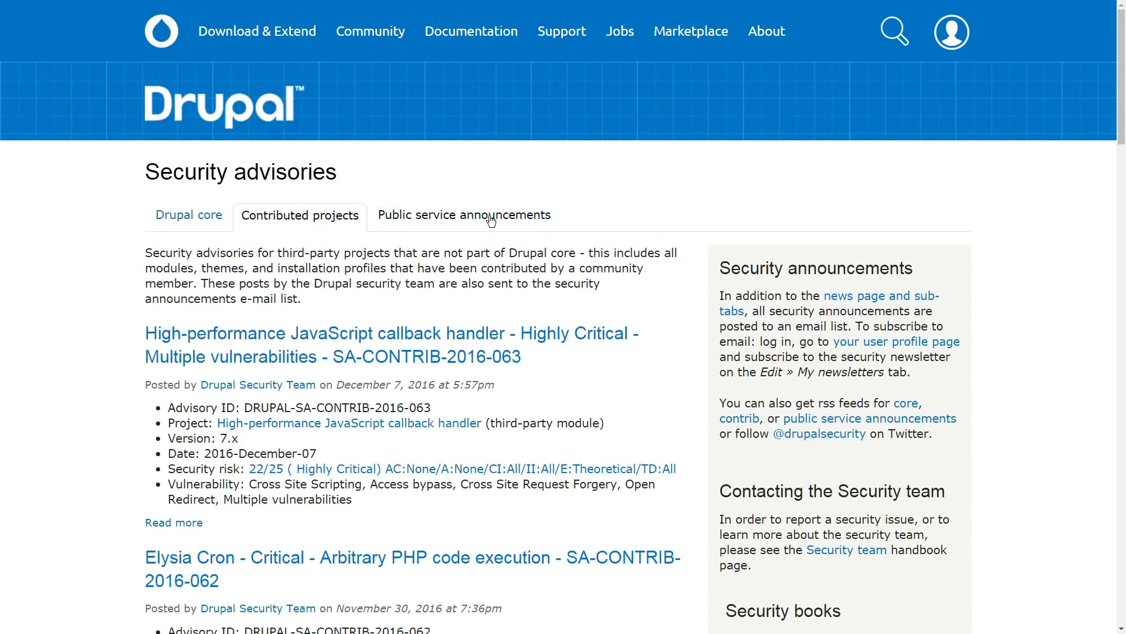
{"action": "left_click", "coordinate": [464, 215]}
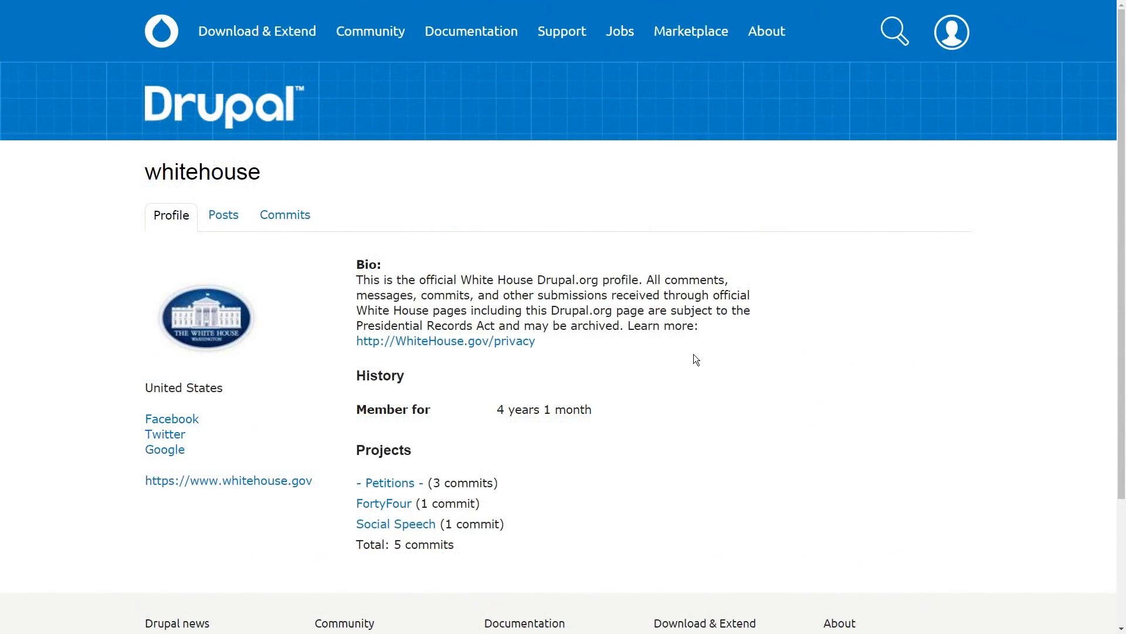
{"action": "mouse_move", "coordinate": [507, 345]}
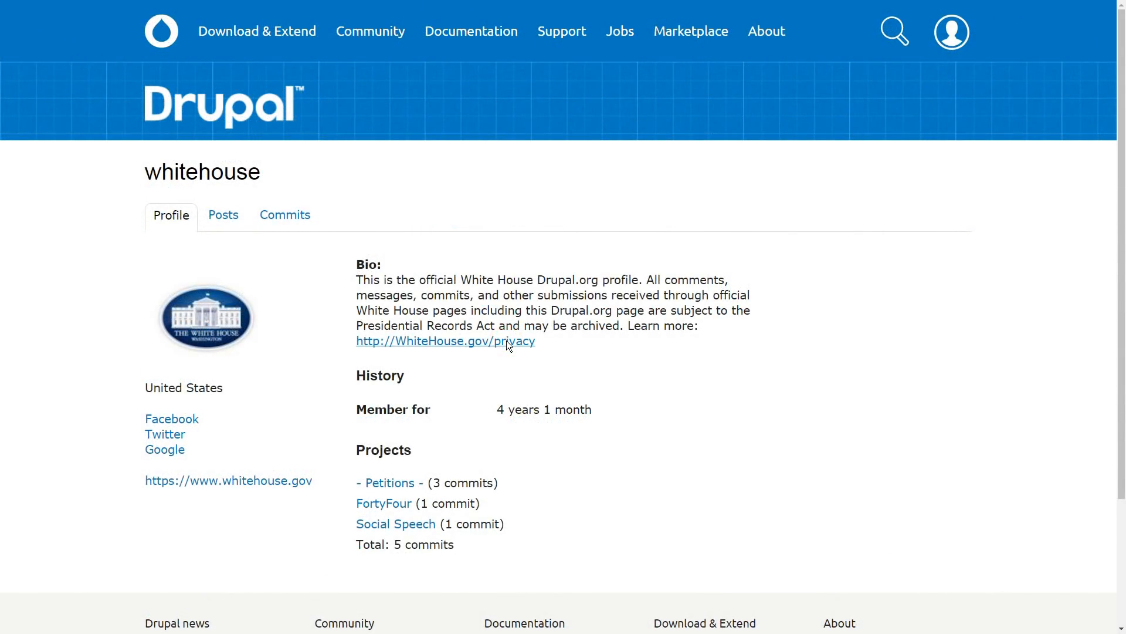
- Show The Economist Drupal showcase page and follow its Visit Website link
{"action": "left_click", "coordinate": [444, 340]}
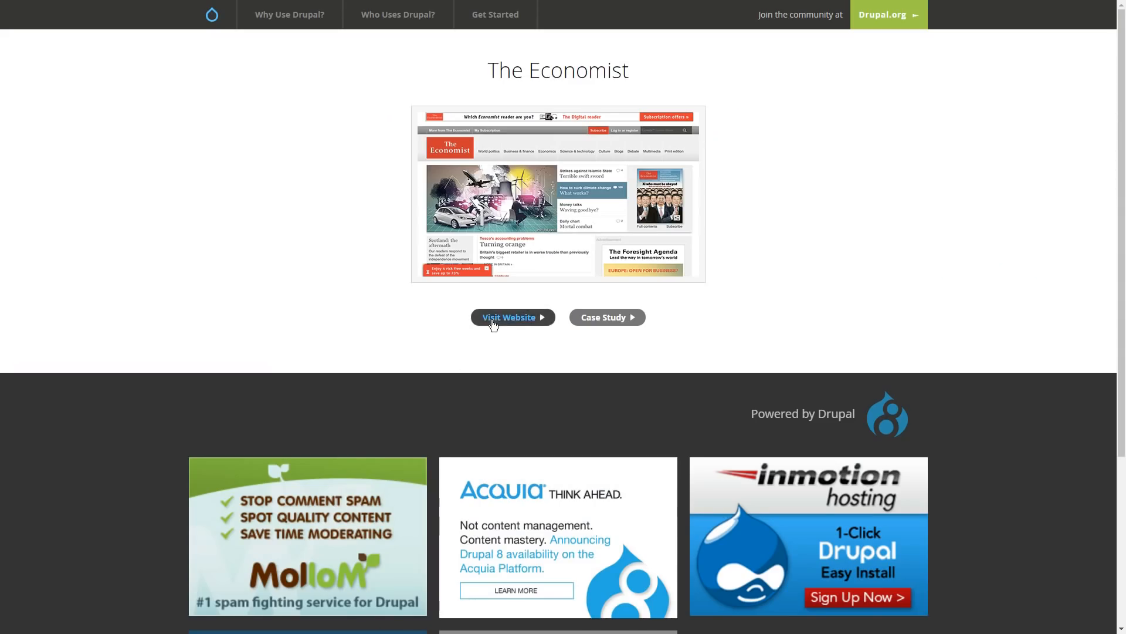
{"action": "left_click", "coordinate": [509, 317]}
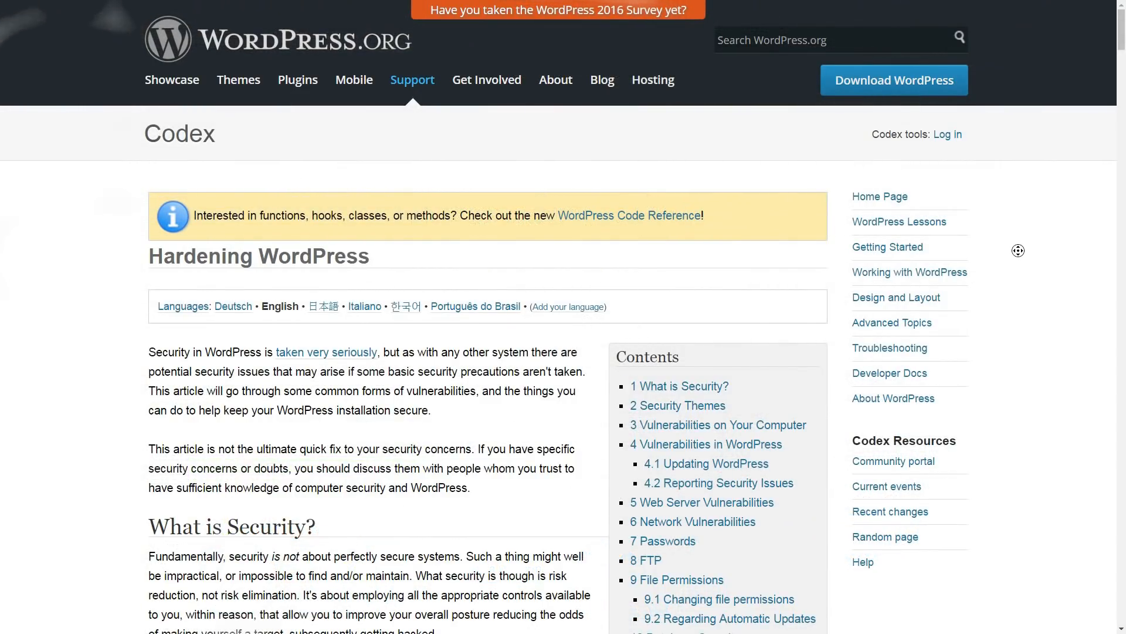
- Read the Hardening WordPress vulnerability sections, return to the top, and open the Plugin Directory
{"action": "scroll", "scroll_direction": "down", "scroll_amount": 3}
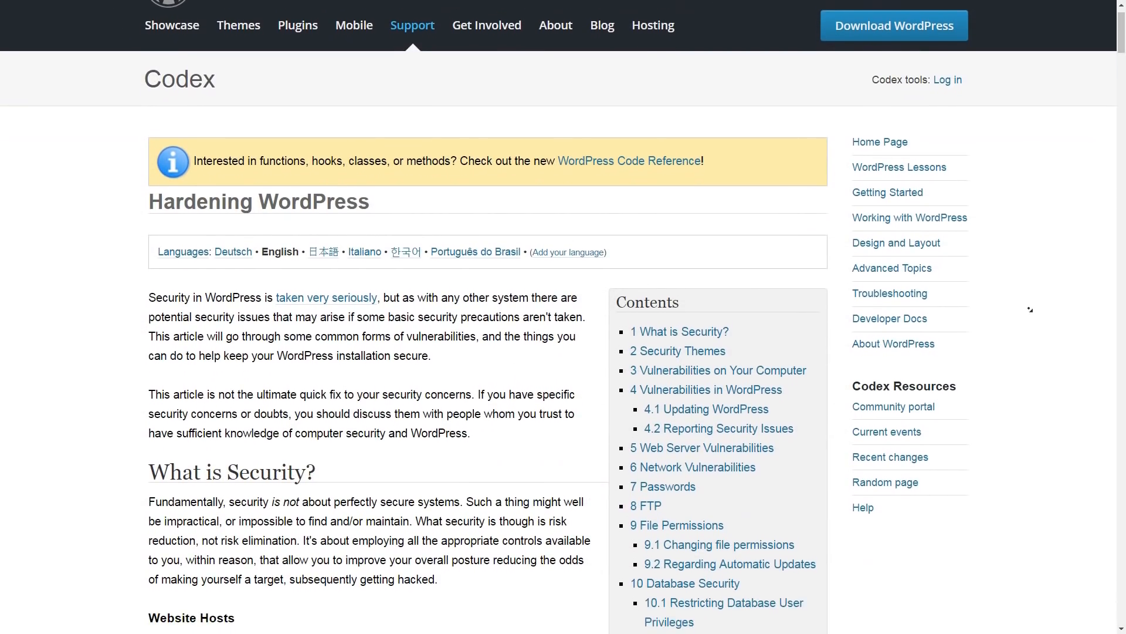
{"action": "scroll", "scroll_direction": "down", "scroll_amount": 3}
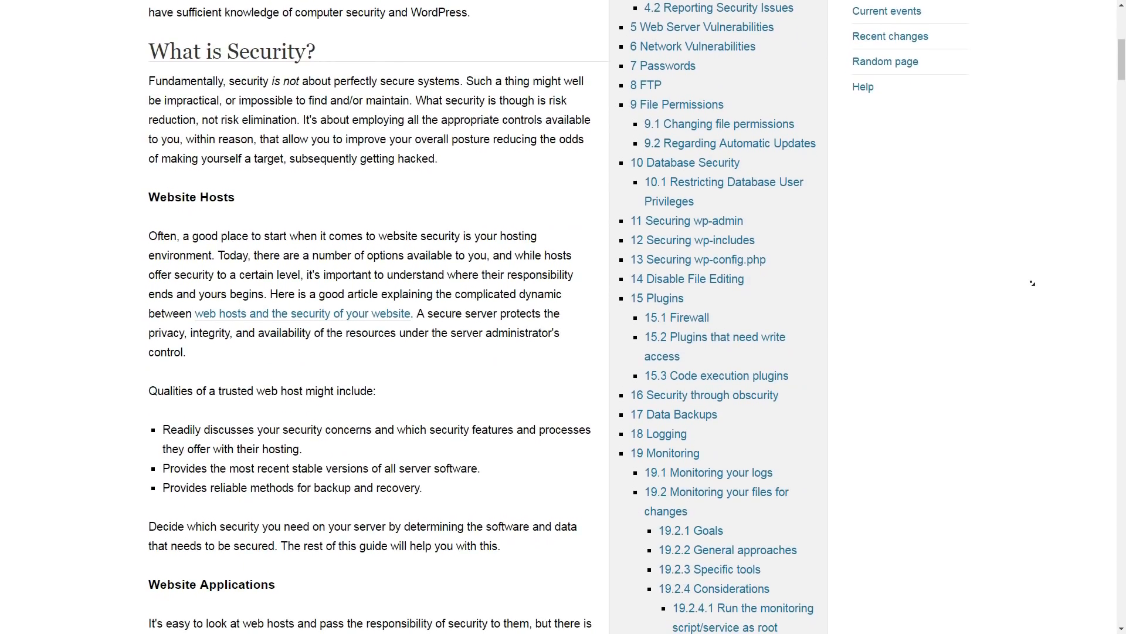
{"action": "scroll", "scroll_direction": "down", "scroll_amount": 3}
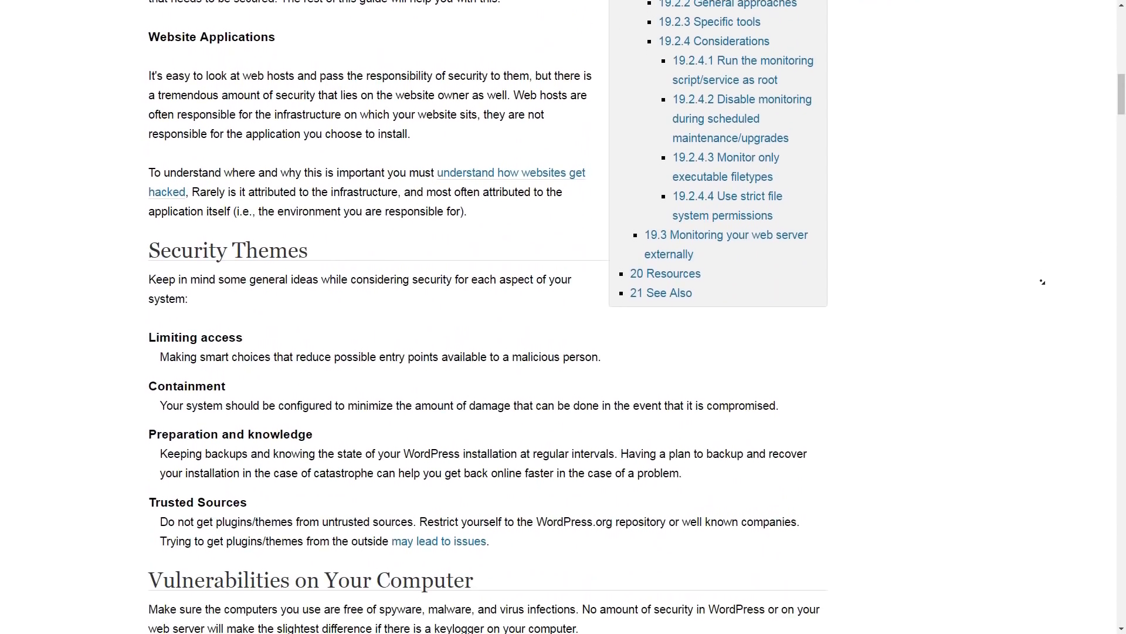
{"action": "scroll", "scroll_direction": "down", "scroll_amount": 3}
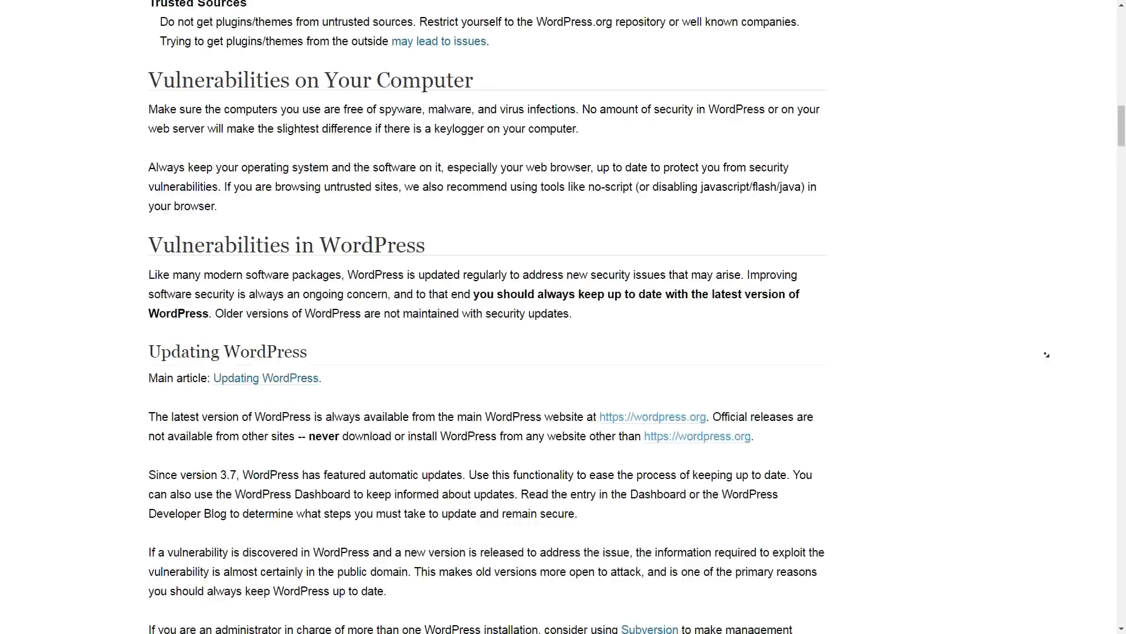
{"action": "scroll", "scroll_direction": "down", "scroll_amount": 3}
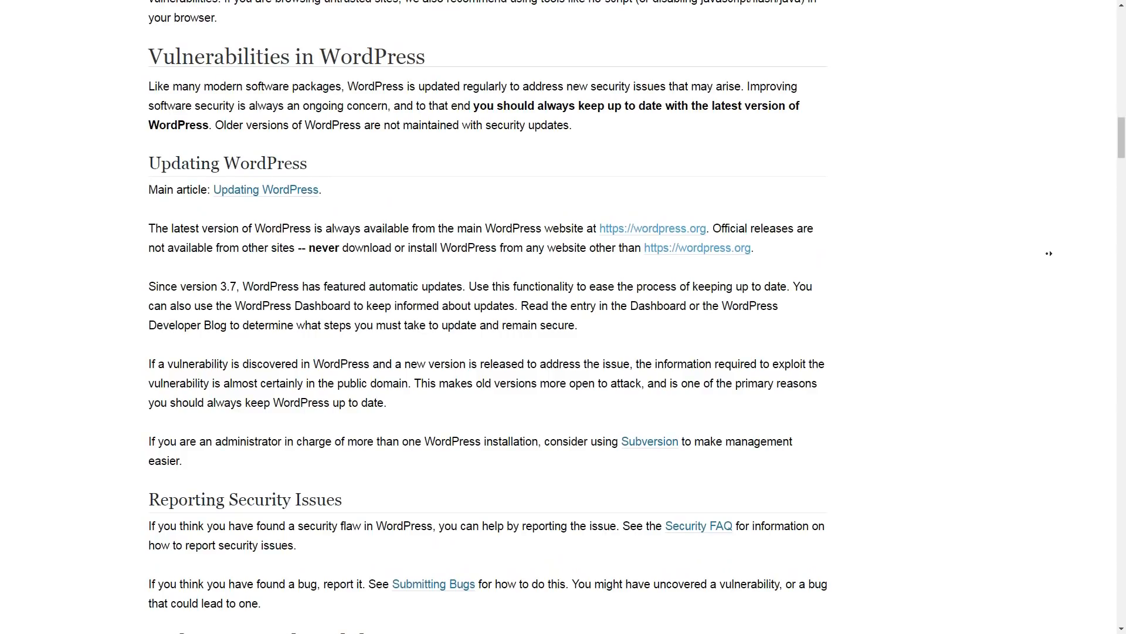
{"action": "scroll", "scroll_direction": "down", "scroll_amount": 3}
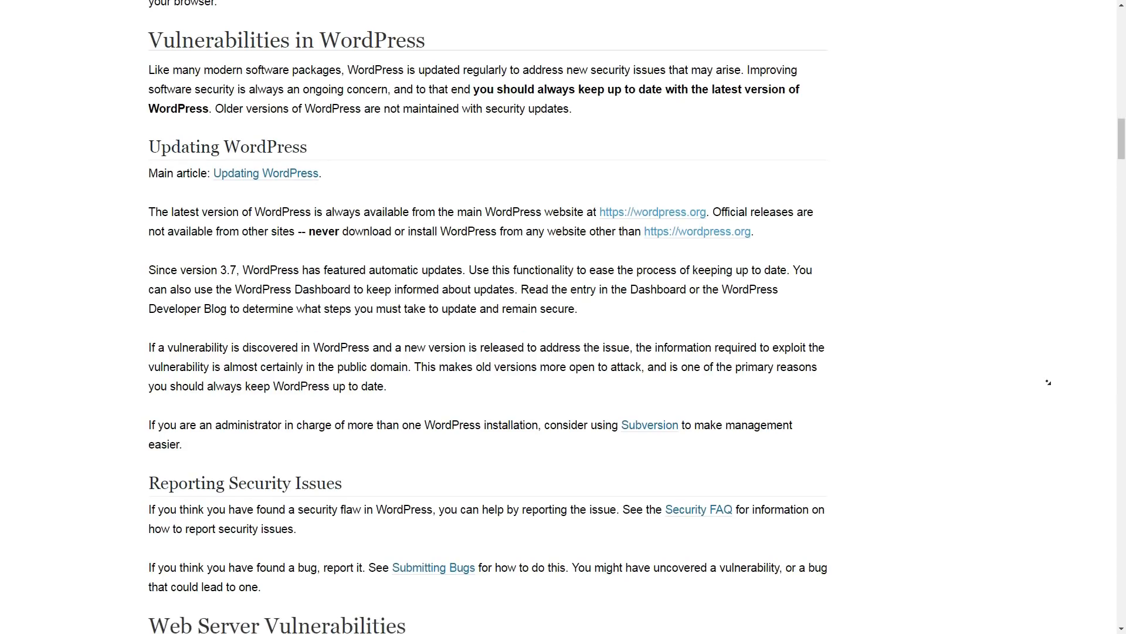
{"action": "scroll", "scroll_direction": "up", "scroll_amount": 3}
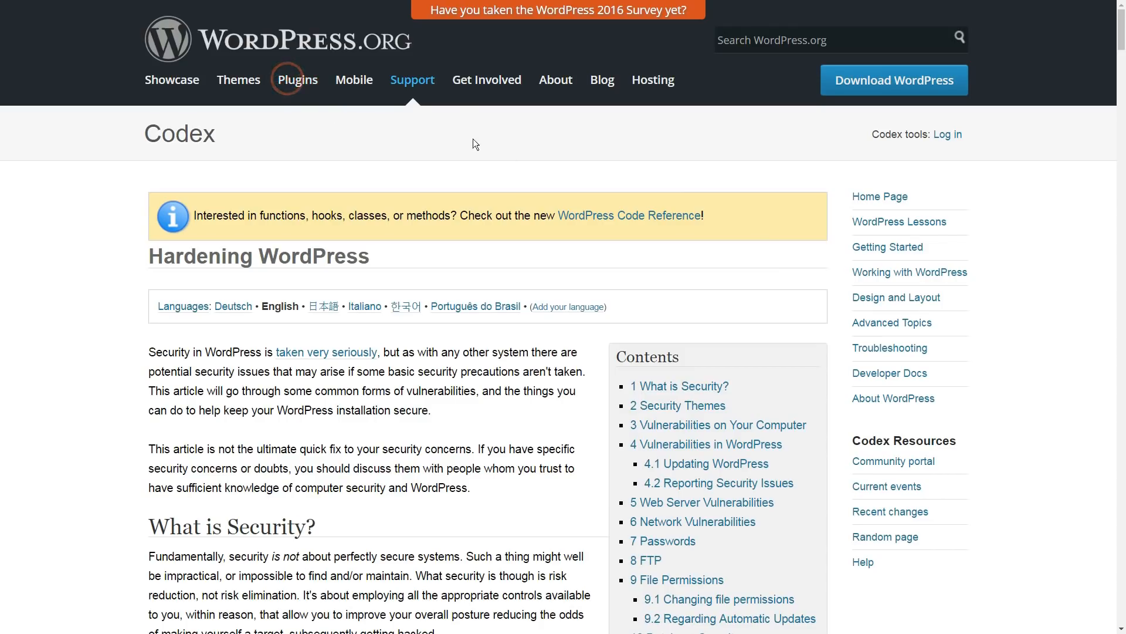
{"action": "mouse_move", "coordinate": [575, 214]}
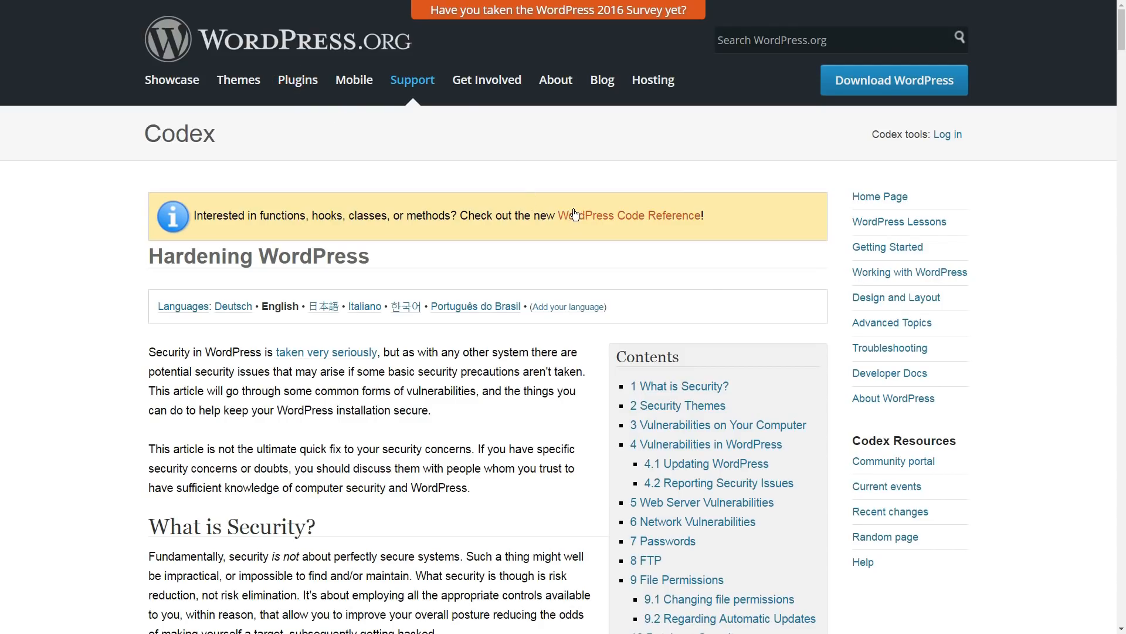
{"action": "left_click", "coordinate": [298, 80]}
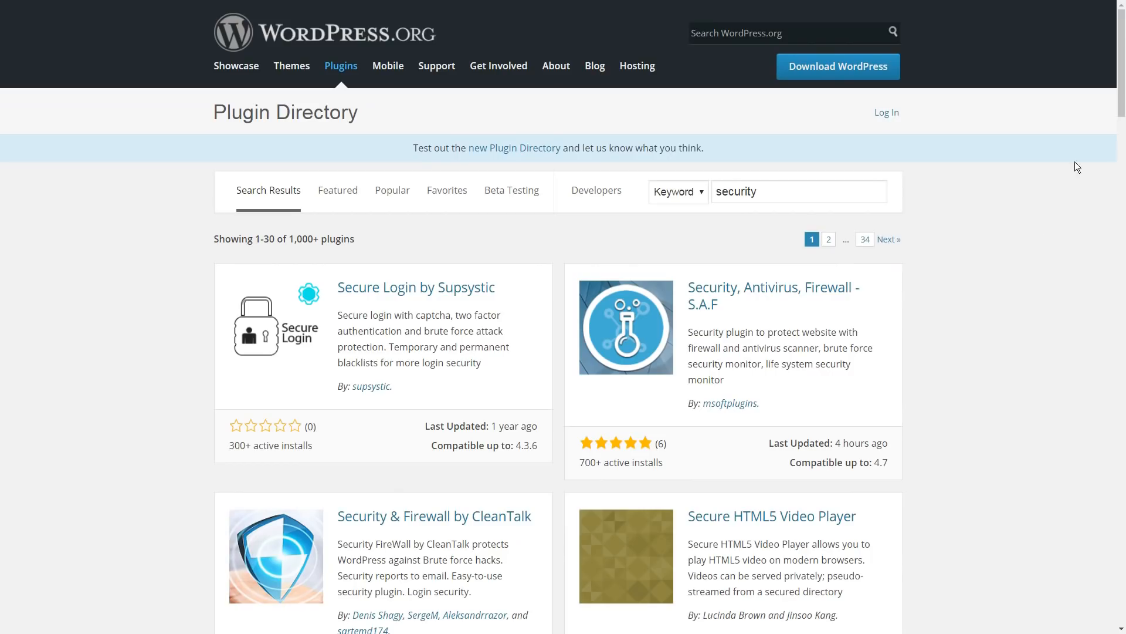
{"action": "mouse_move", "coordinate": [756, 242]}
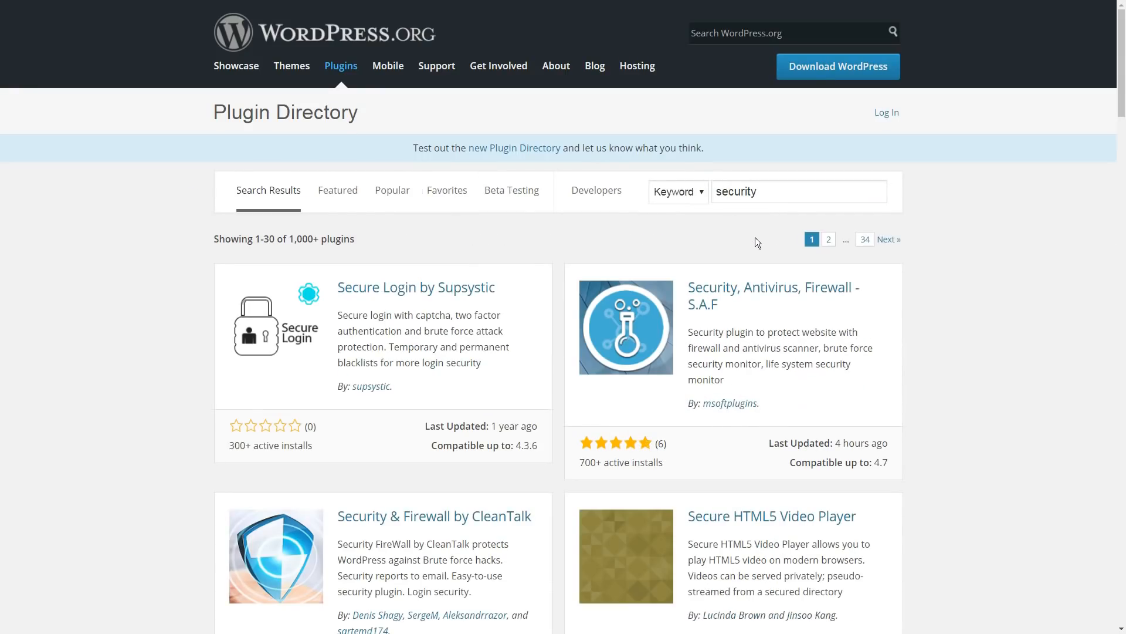
{"action": "scroll", "scroll_direction": "down", "scroll_amount": 3}
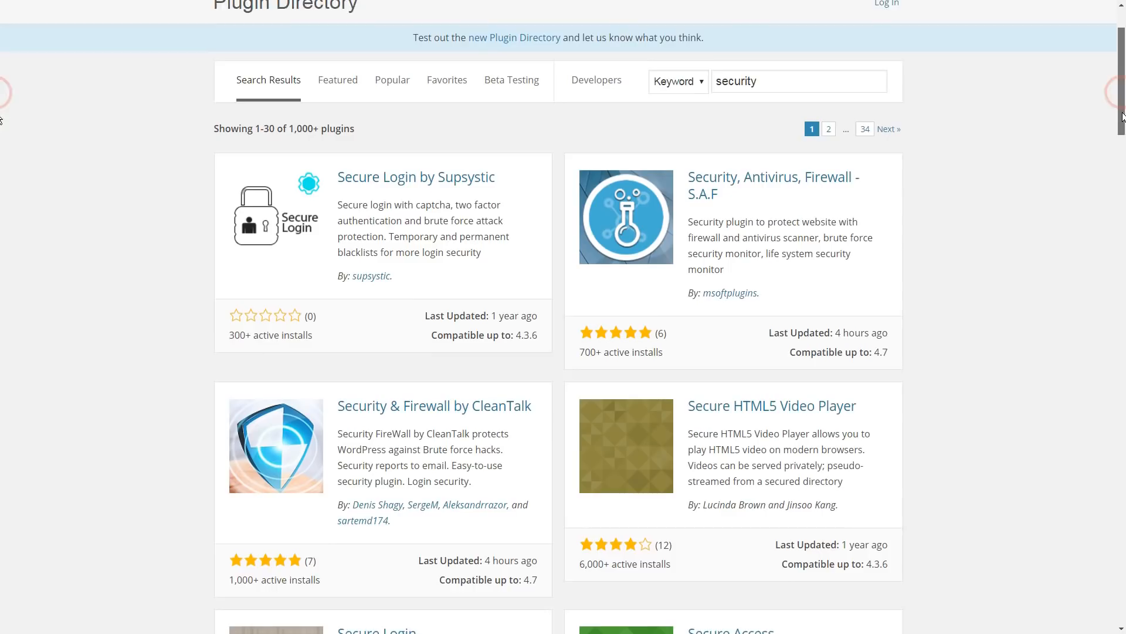
{"action": "scroll", "scroll_direction": "down", "scroll_amount": 3}
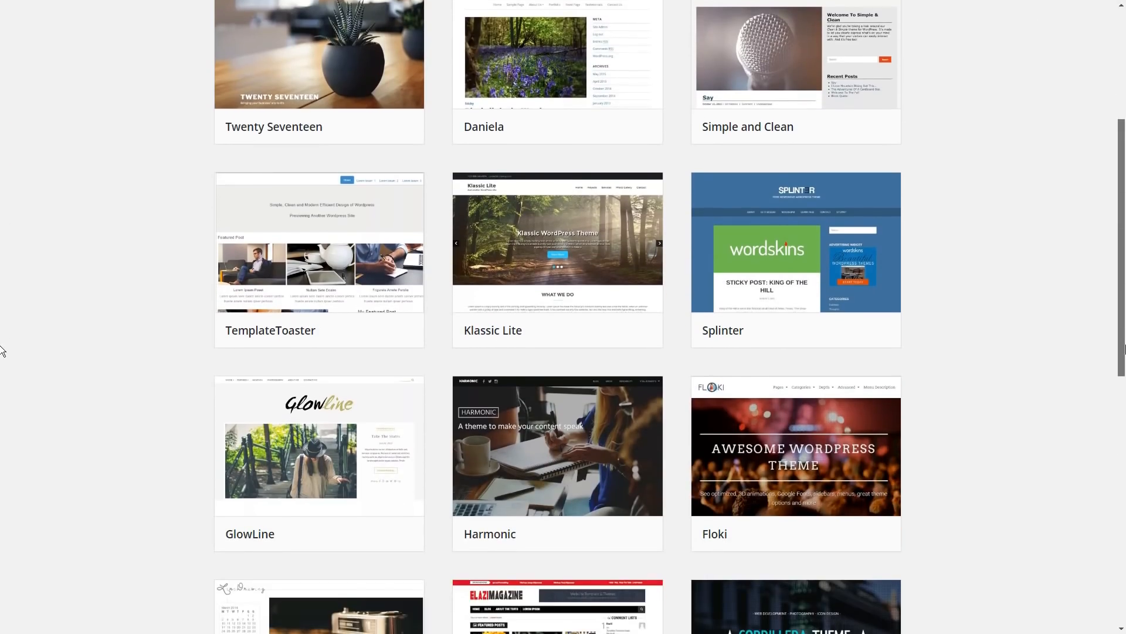
- Open 'About » Security — WordPress' from the security results and scroll through the white paper
{"action": "scroll", "scroll_direction": "down", "scroll_amount": 3}
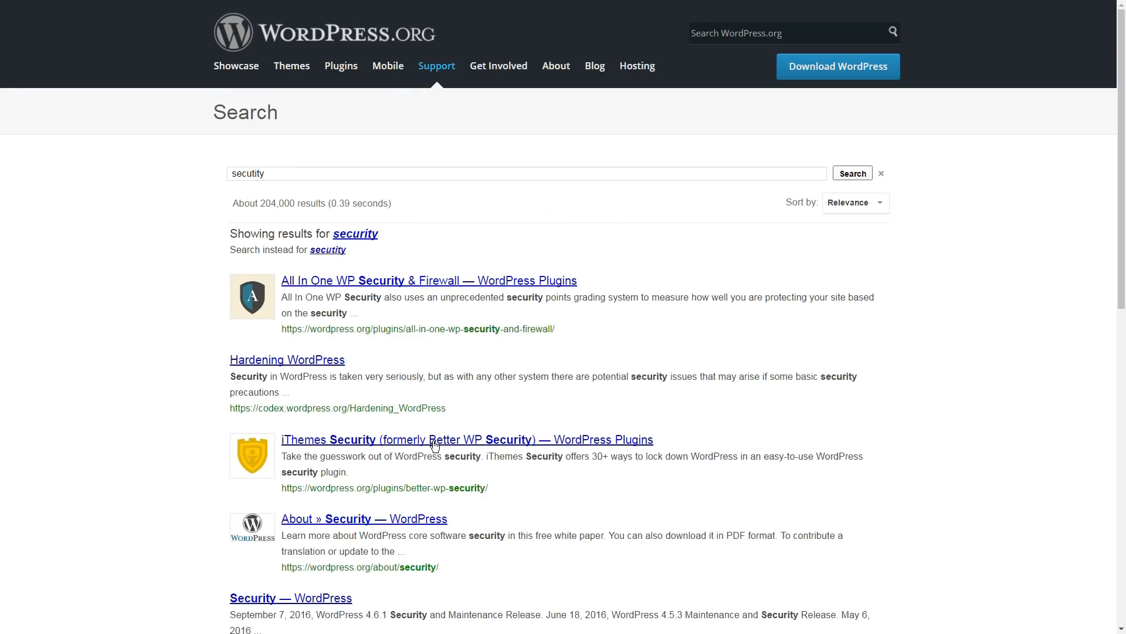
{"action": "scroll", "scroll_direction": "down", "scroll_amount": 3}
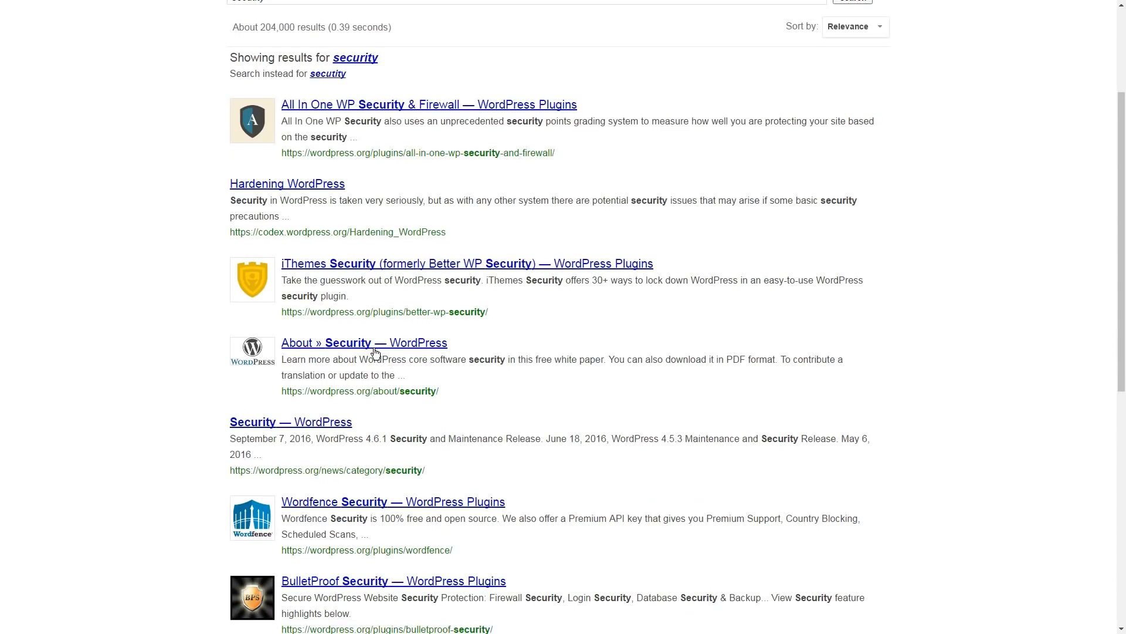
{"action": "left_click", "coordinate": [364, 342]}
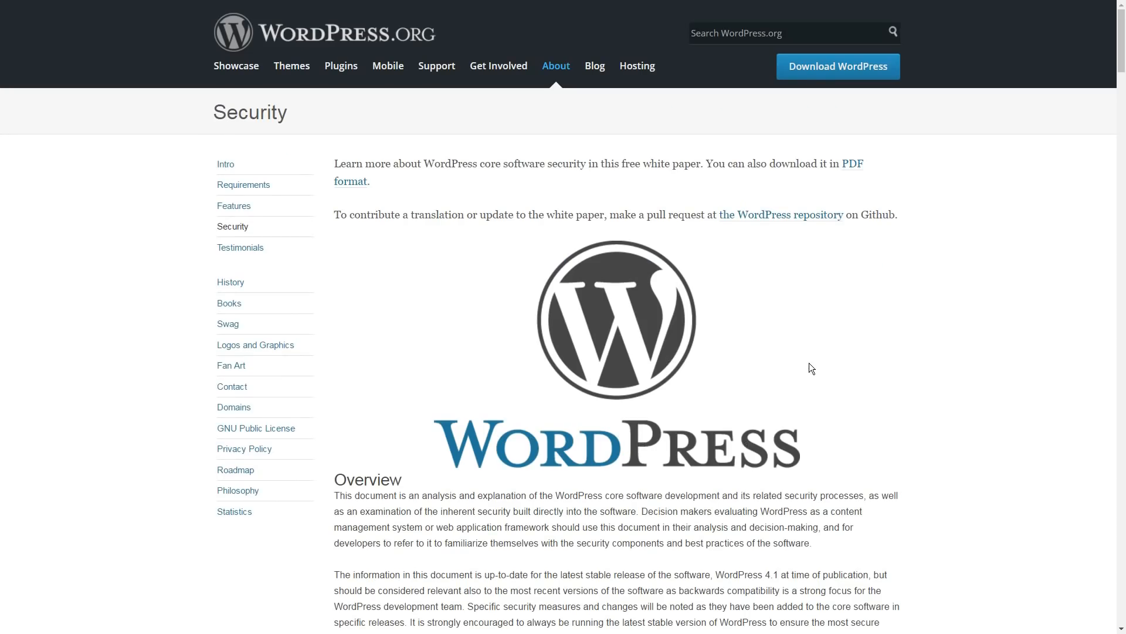
{"action": "scroll", "scroll_direction": "down", "scroll_amount": 3}
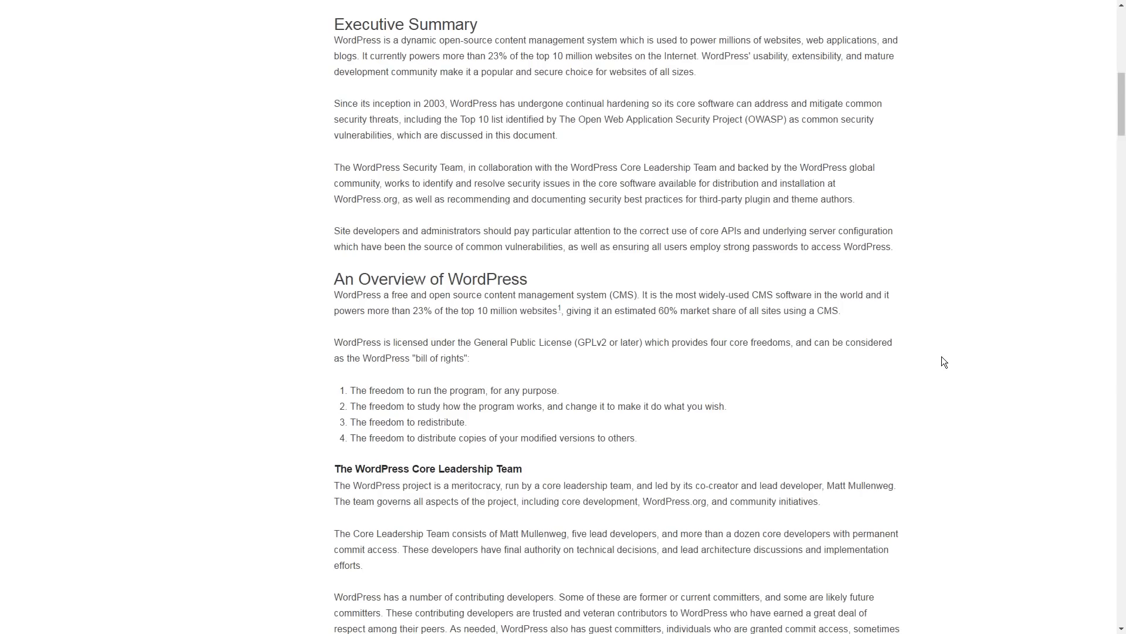
{"action": "scroll", "scroll_direction": "up", "scroll_amount": 3}
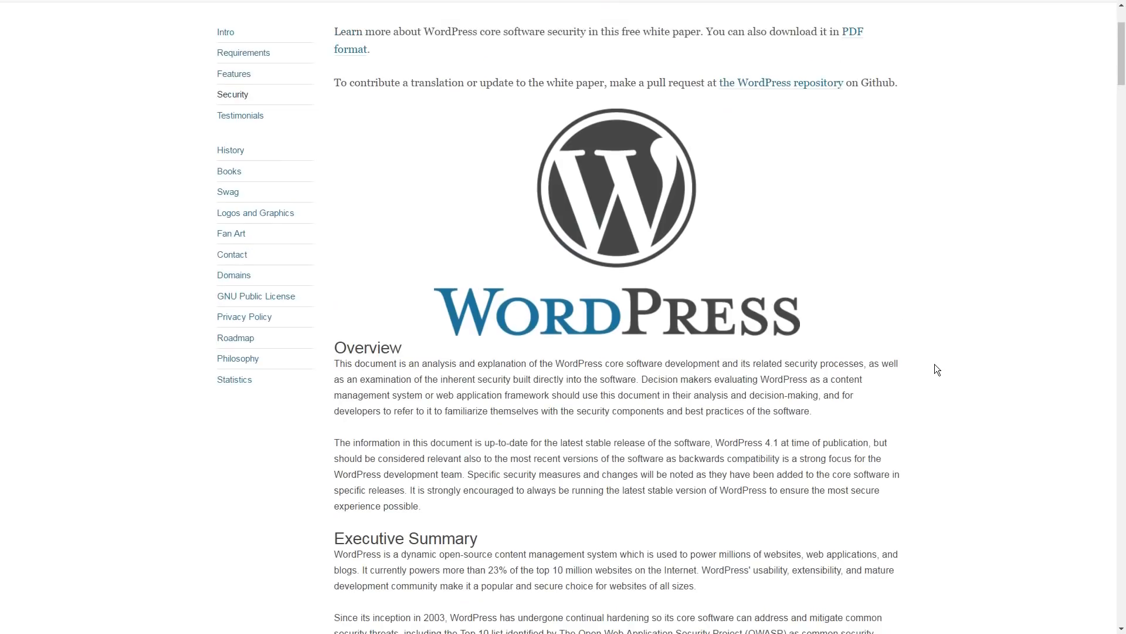
{"action": "scroll", "scroll_direction": "up", "scroll_amount": 3}
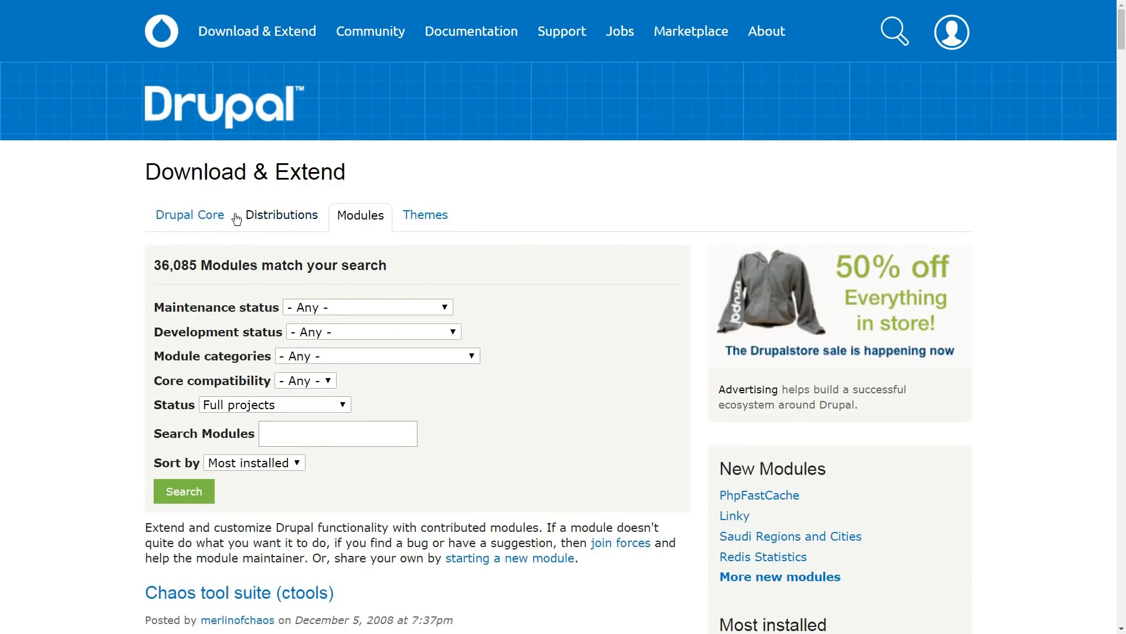
{"action": "mouse_move", "coordinate": [153, 272]}
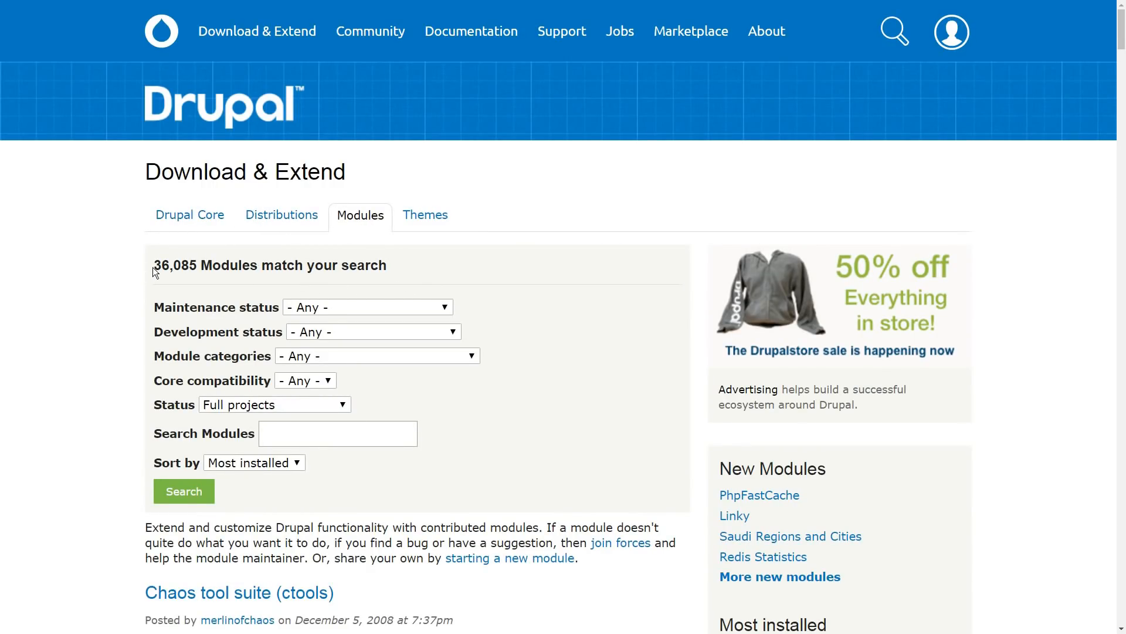
- Highlight the 36,085 module count on Drupal.org's Modules listing and scroll down
{"action": "double_click", "coordinate": [175, 265]}
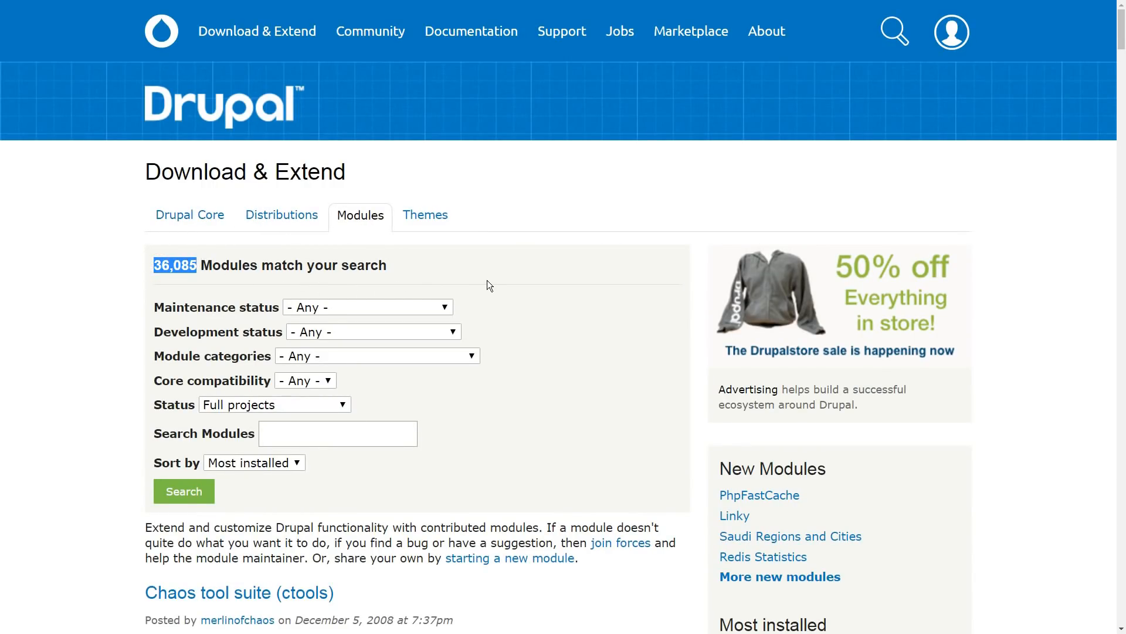
{"action": "scroll", "scroll_direction": "down", "scroll_amount": 3}
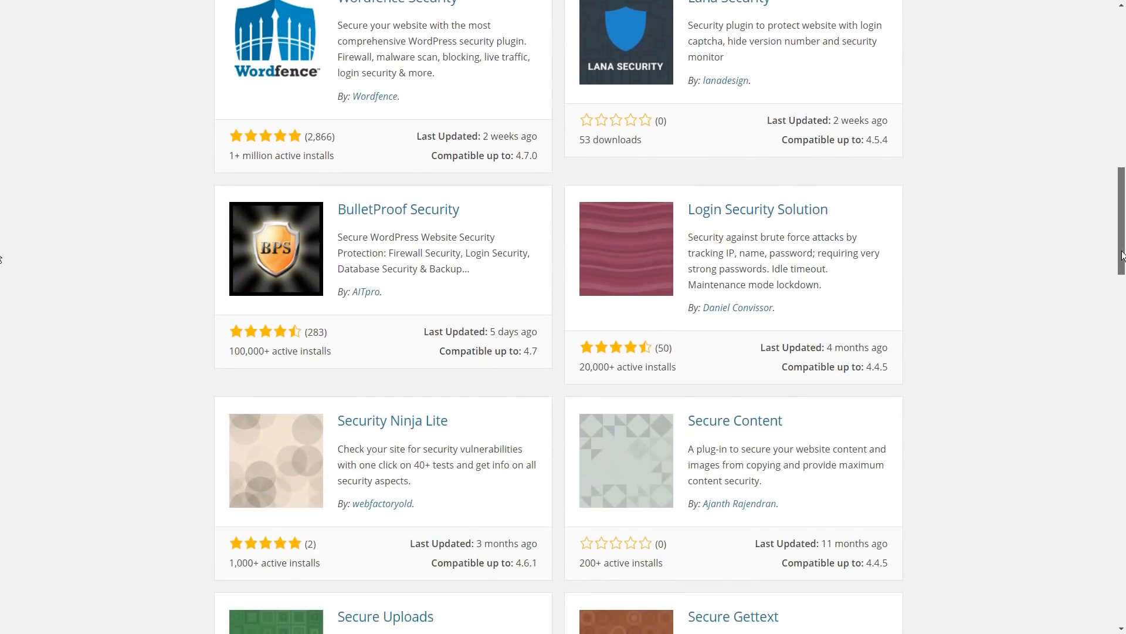
- Go from the security plugin results to WordPress.org's Themes directory and scroll the Featured themes
{"action": "scroll", "scroll_direction": "up", "scroll_amount": 3}
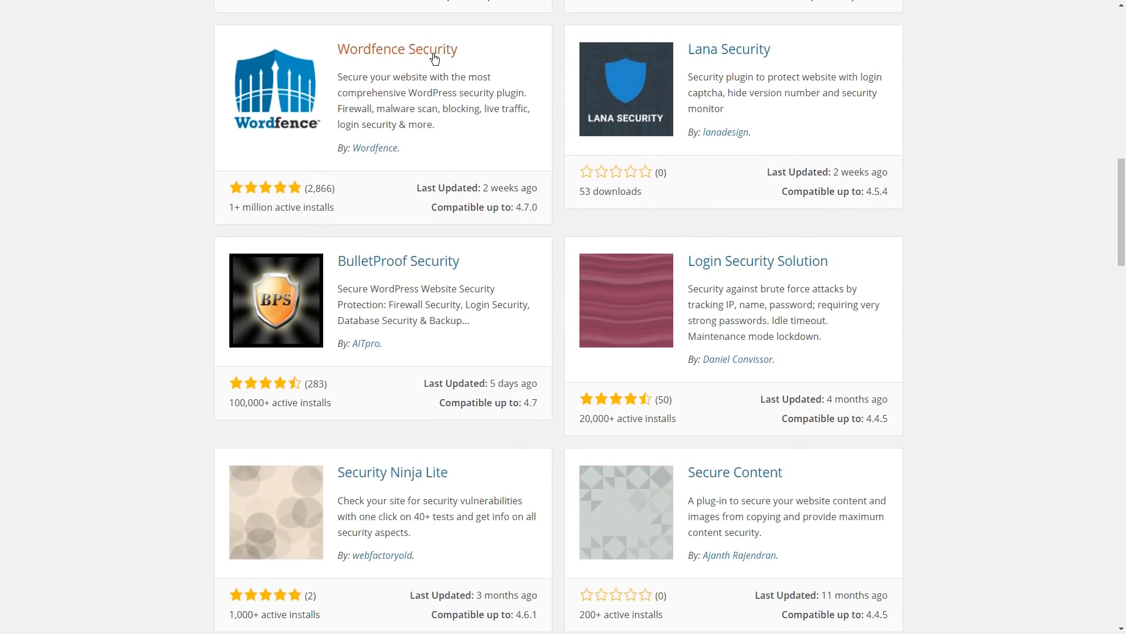
{"action": "left_click", "coordinate": [291, 65]}
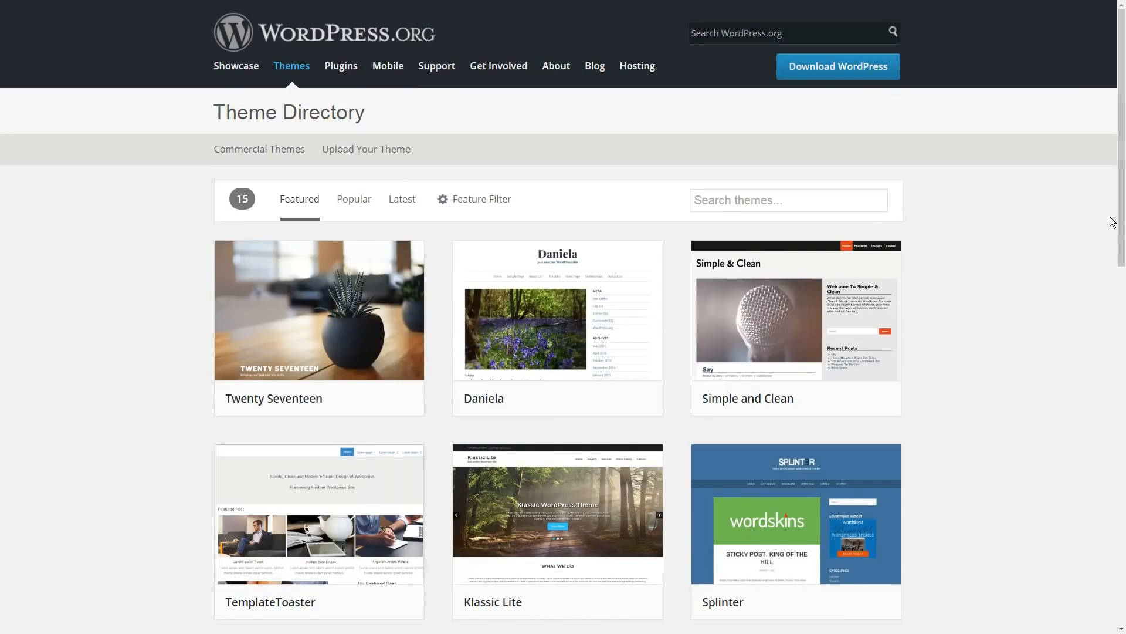
{"action": "scroll", "scroll_direction": "down", "scroll_amount": 3}
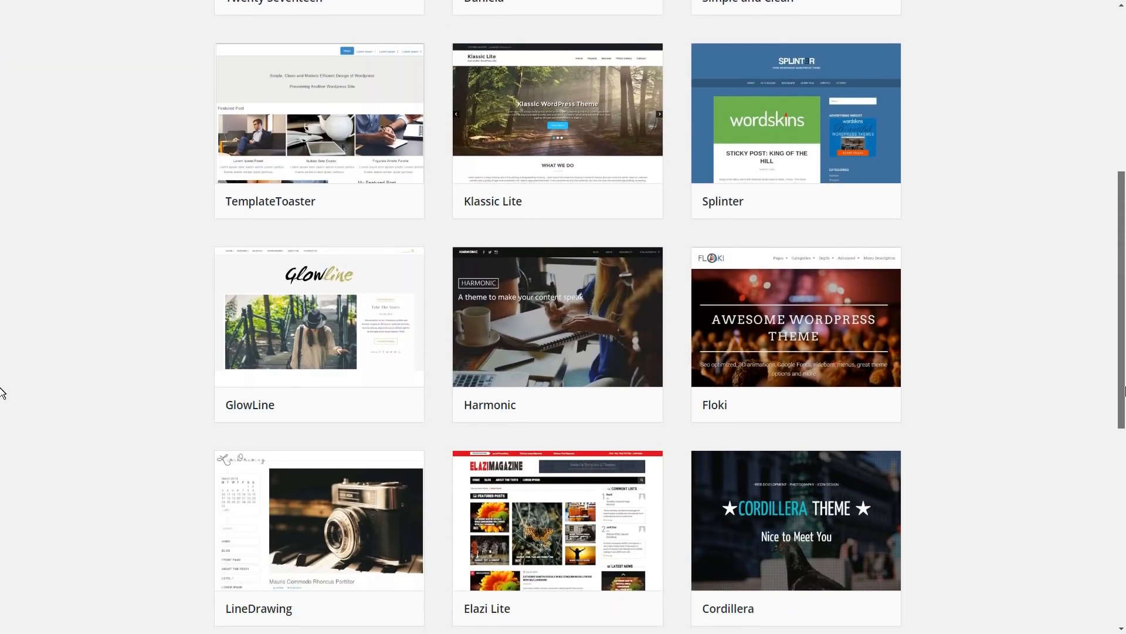
{"action": "scroll", "scroll_direction": "down", "scroll_amount": 3}
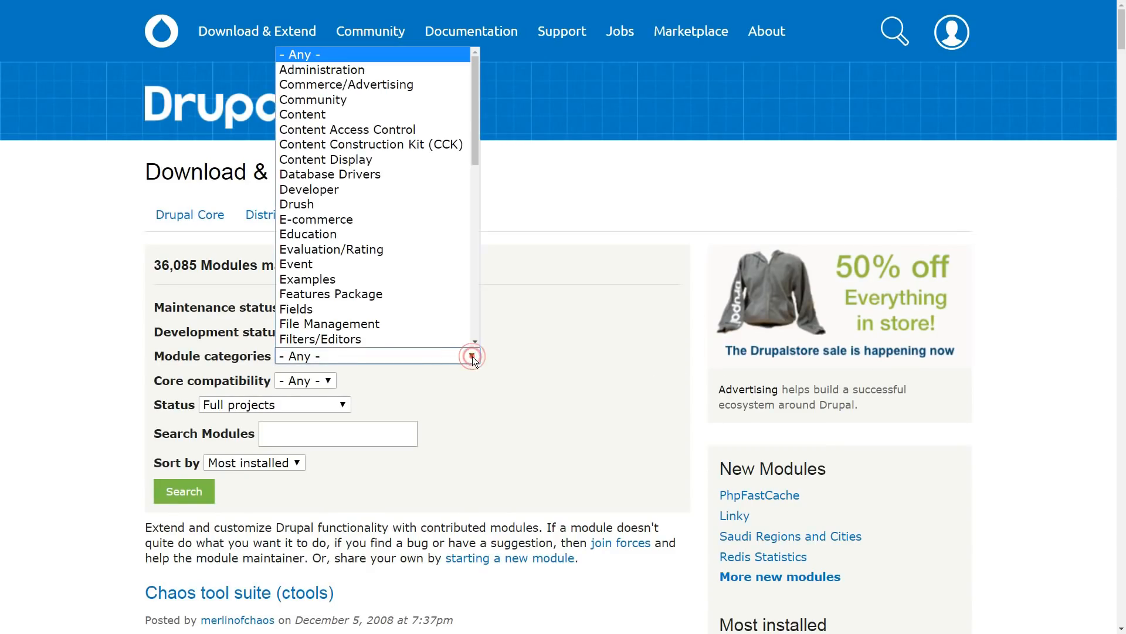
{"action": "mouse_move", "coordinate": [297, 309]}
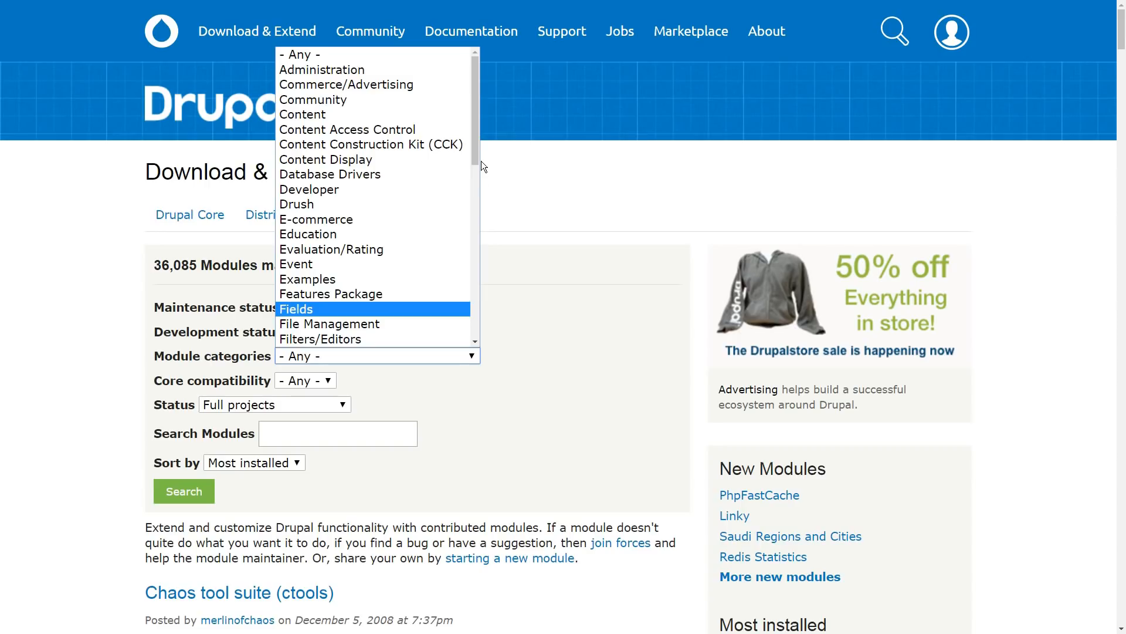
- Scroll through the Drupal.org Module categories list to review the available categories
{"action": "scroll", "scroll_direction": "down", "scroll_amount": 3}
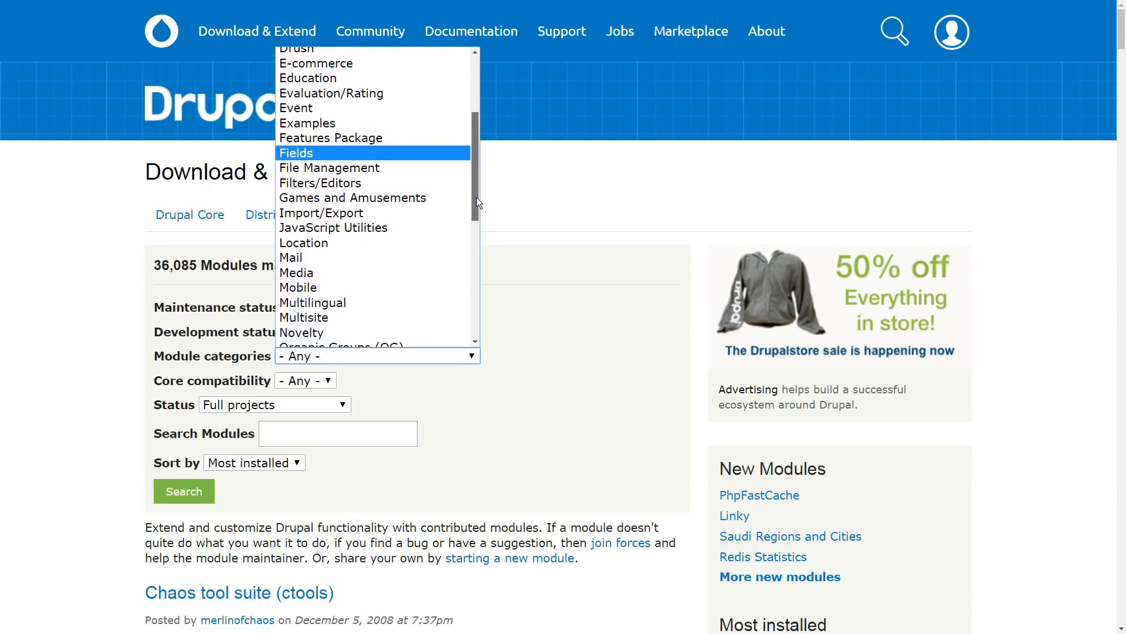
{"action": "scroll", "scroll_direction": "down", "scroll_amount": 3}
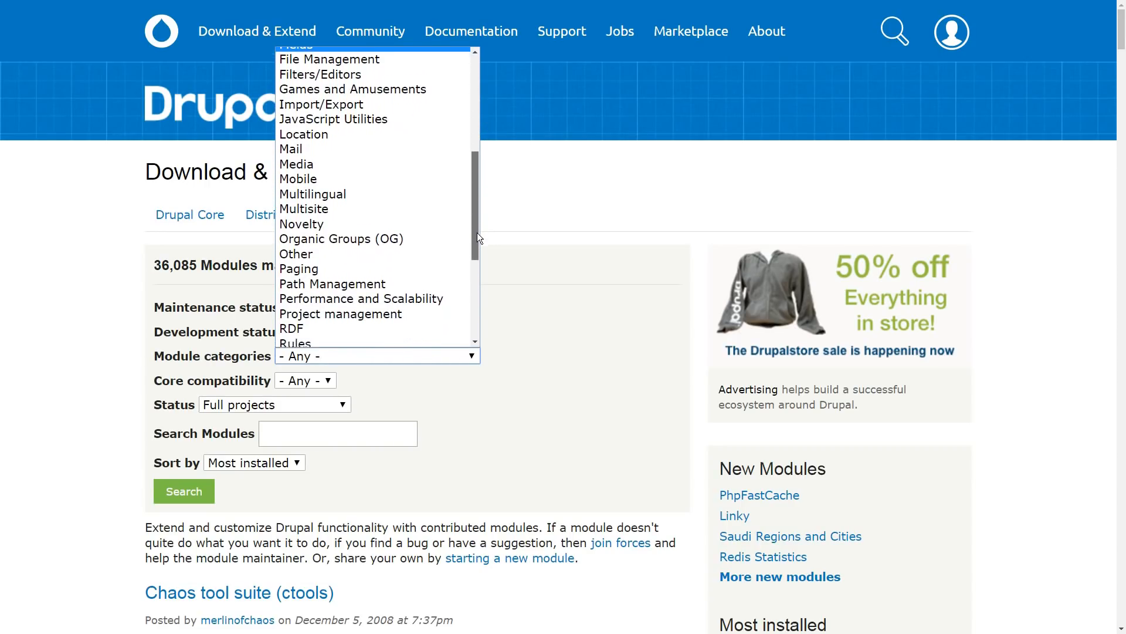
{"action": "scroll", "scroll_direction": "down", "scroll_amount": 3}
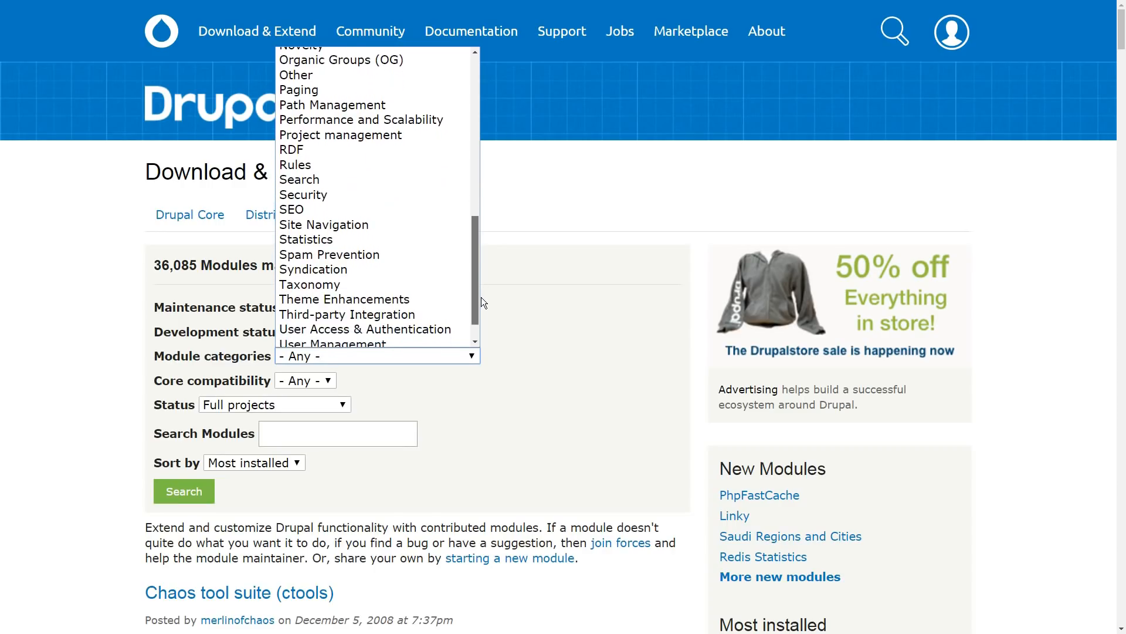
{"action": "scroll", "scroll_direction": "down", "scroll_amount": 3}
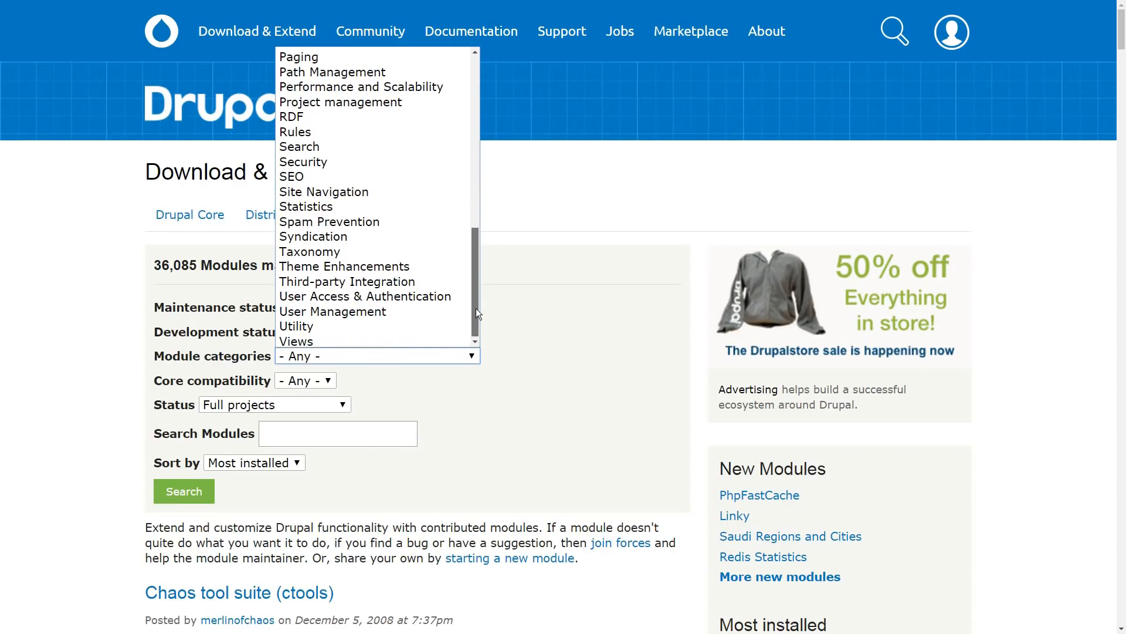
{"action": "scroll", "scroll_direction": "up", "scroll_amount": 3}
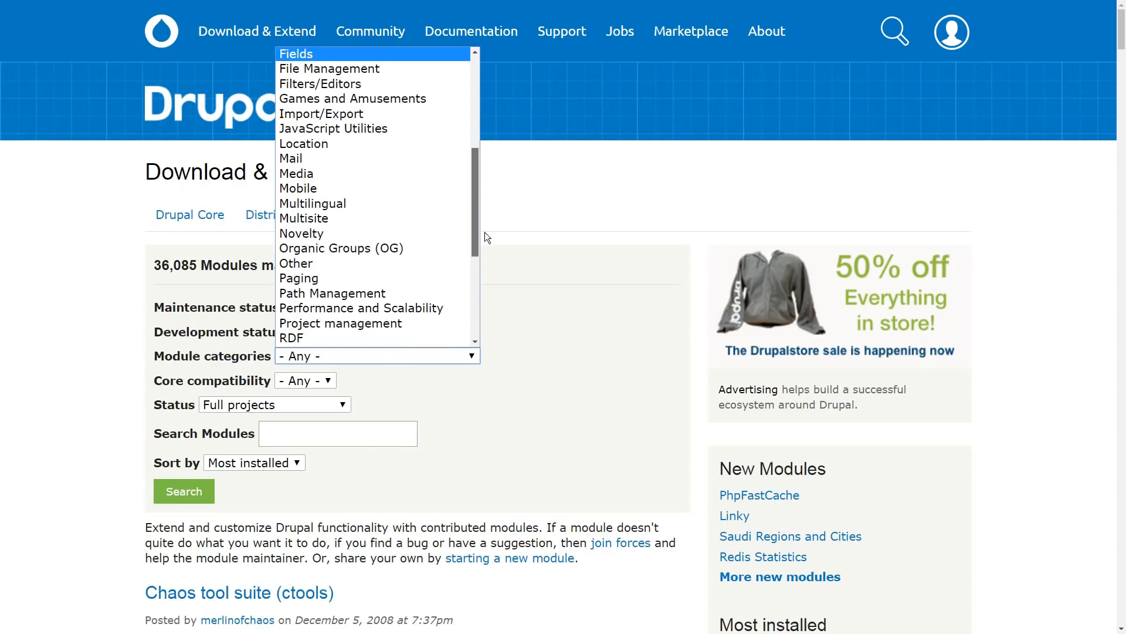
{"action": "scroll", "scroll_direction": "down", "scroll_amount": 3}
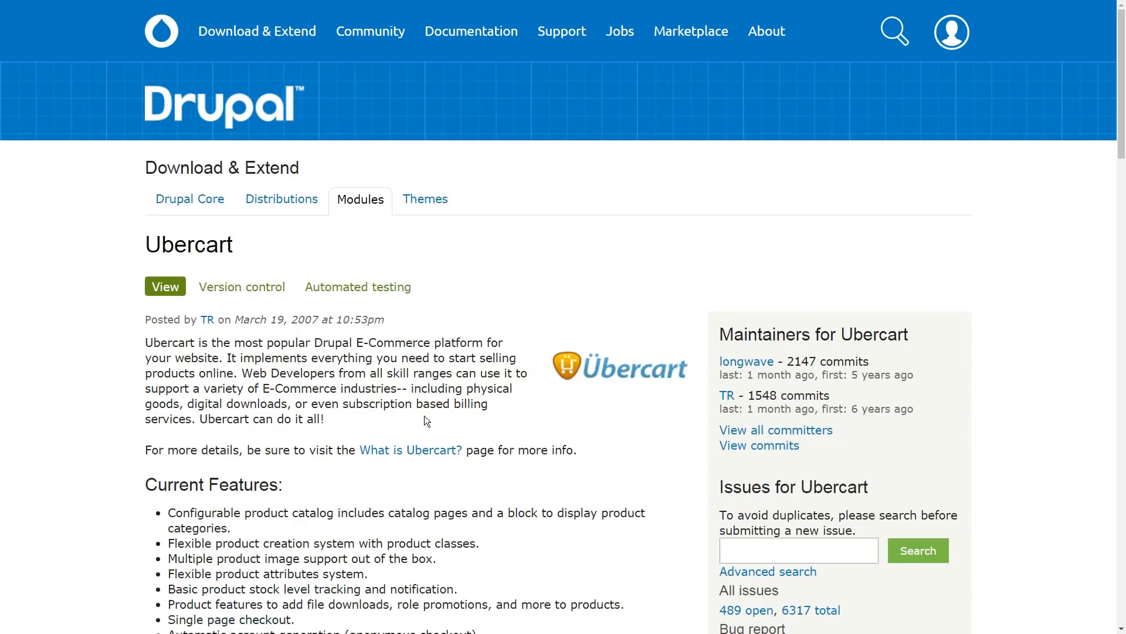
{"action": "mouse_move", "coordinate": [384, 316]}
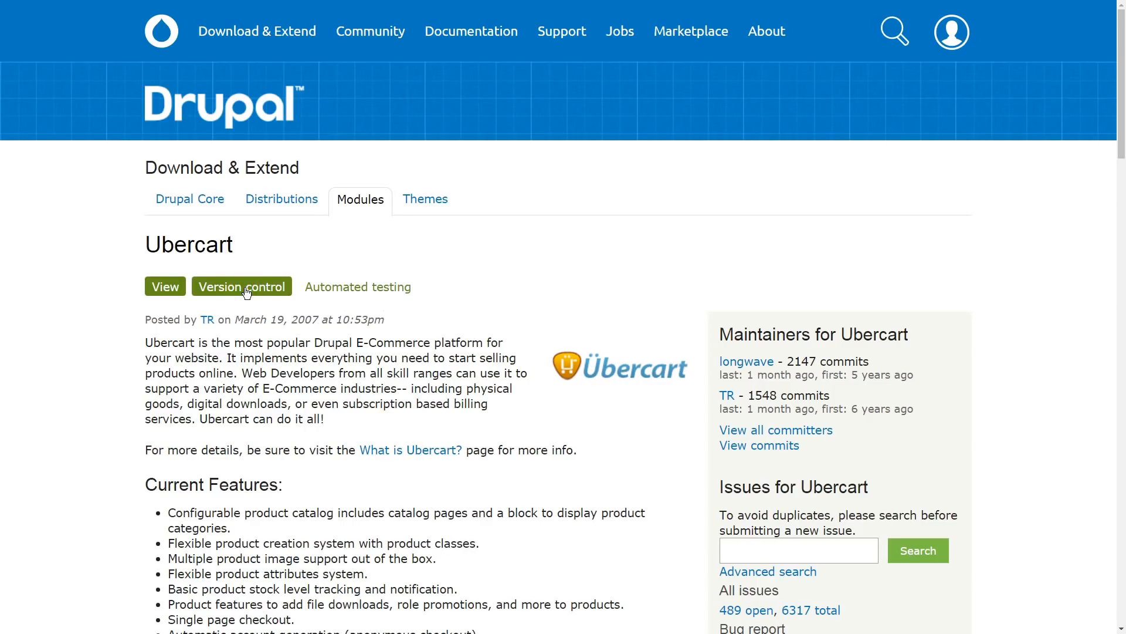
- Show Ubercart's Version control tab and scroll through its Git commands
{"action": "left_click", "coordinate": [243, 286]}
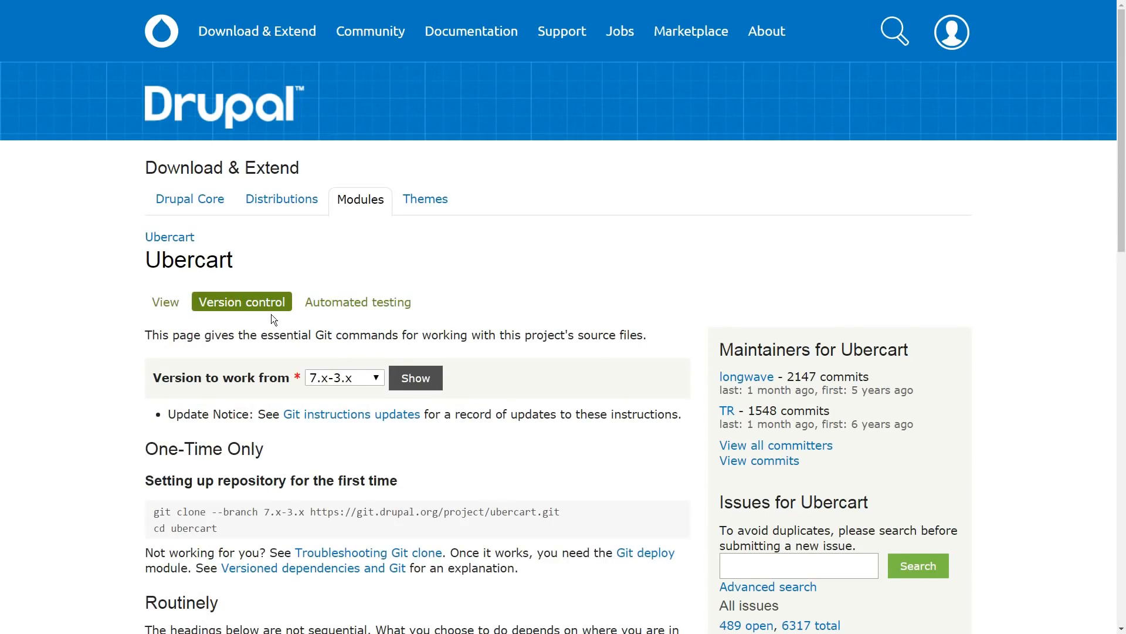
{"action": "scroll", "scroll_direction": "down", "scroll_amount": 3}
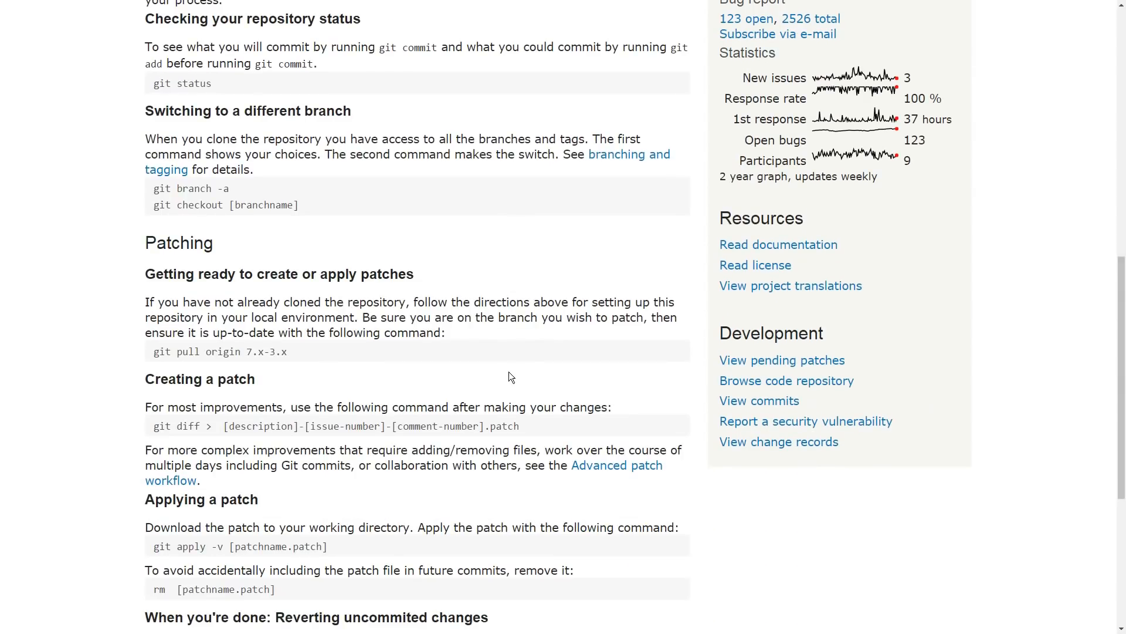
{"action": "scroll", "scroll_direction": "up", "scroll_amount": 3}
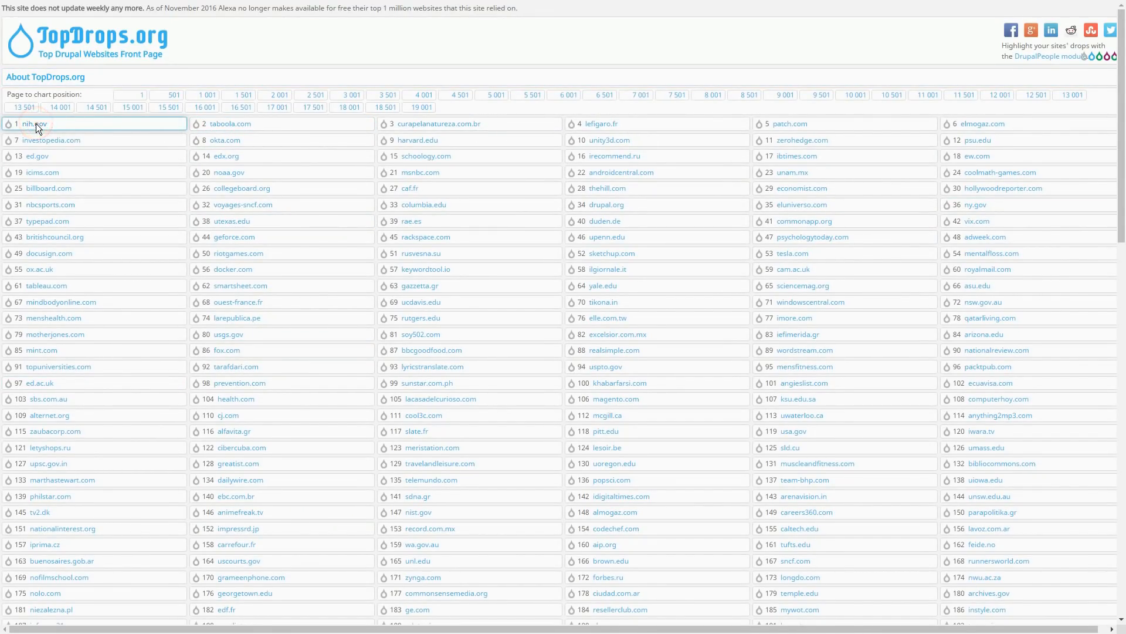
- Select the first site in TopDrops.org's ranked list of top Drupal websites
{"action": "left_click", "coordinate": [34, 124]}
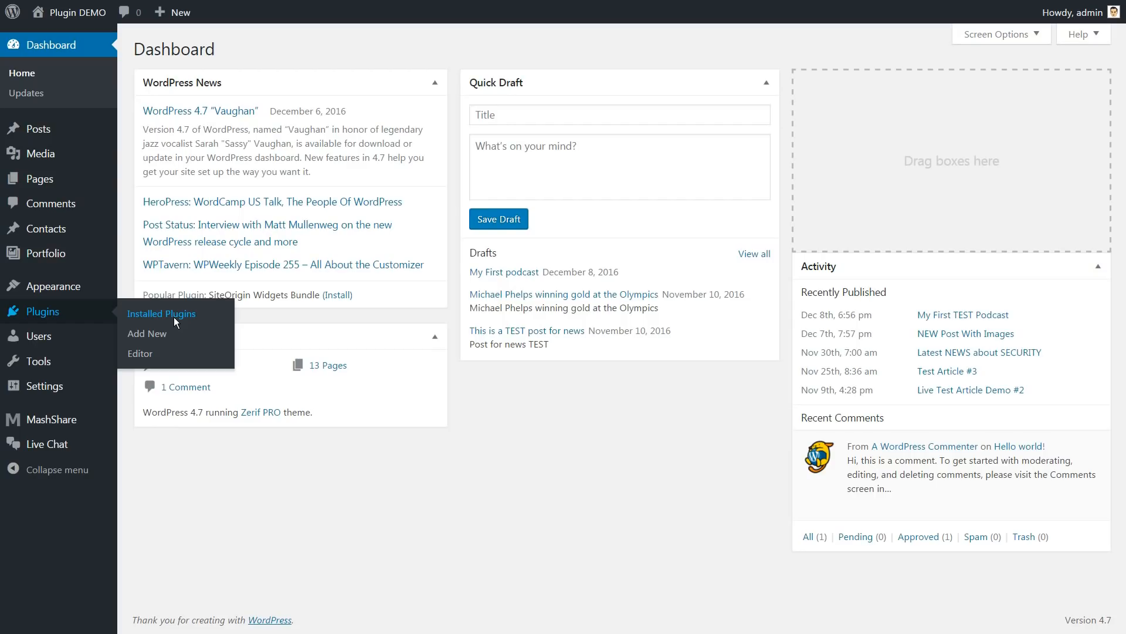
- Choose Installed Plugins from the Plugins menu in the Plugin DEMO dashboard
{"action": "left_click", "coordinate": [162, 314]}
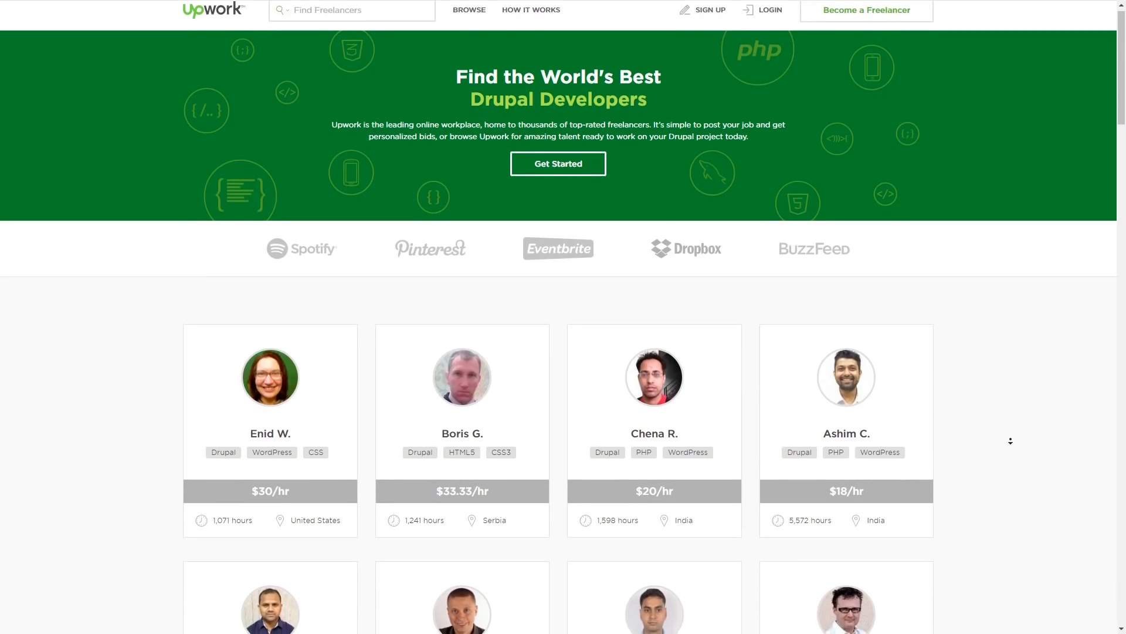
- Scroll through Upwork's Drupal freelancer profiles showing skills and hourly rates
{"action": "scroll", "scroll_direction": "down", "scroll_amount": 3}
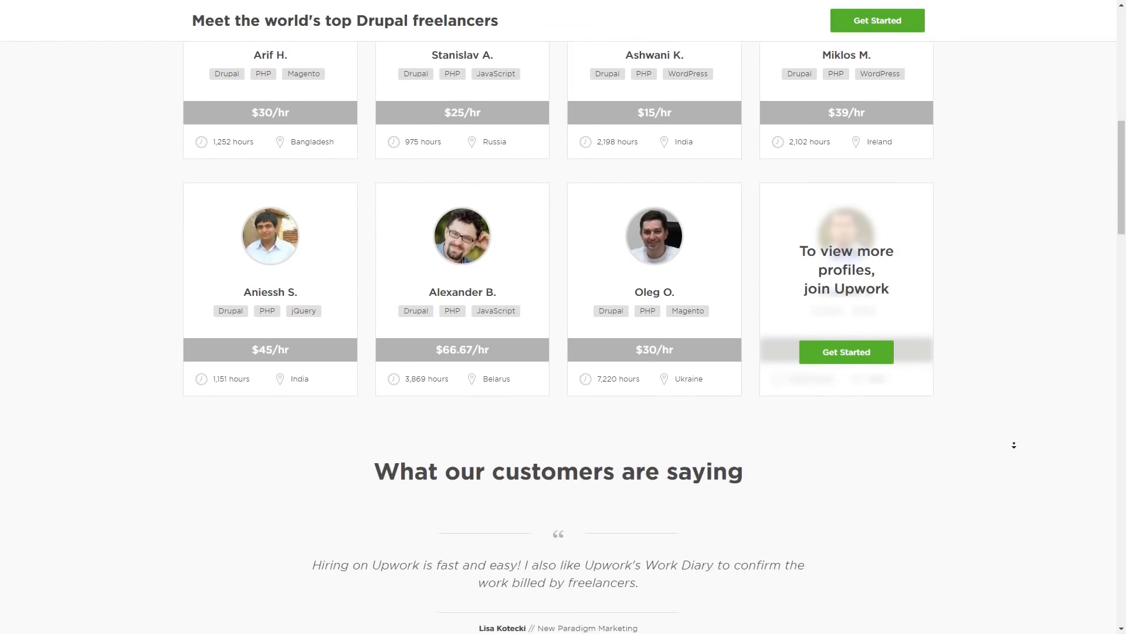
{"action": "scroll", "scroll_direction": "up", "scroll_amount": 3}
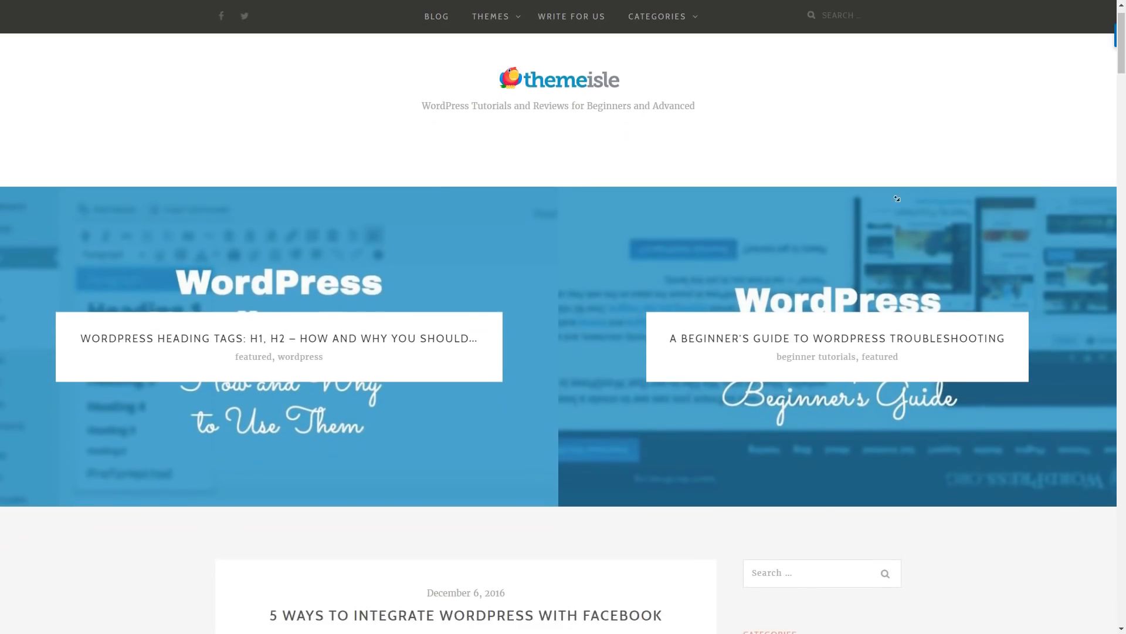
- Scroll the ThemeIsle blog and its 'learn about wordpress' search results
{"action": "scroll", "scroll_direction": "down", "scroll_amount": 3}
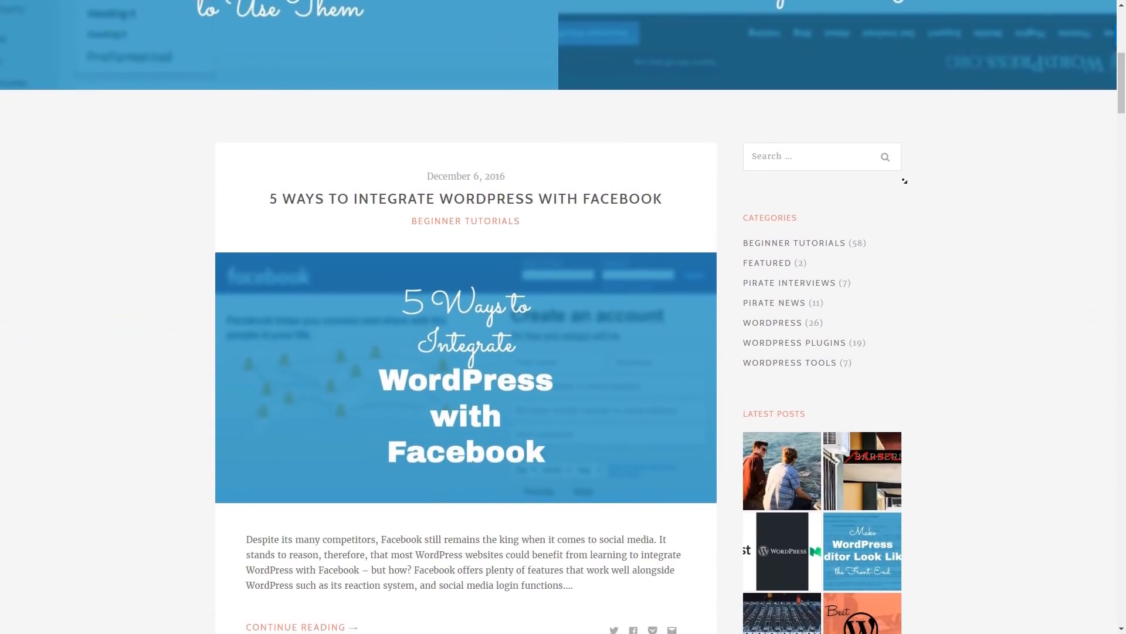
{"action": "scroll", "scroll_direction": "down", "scroll_amount": 3}
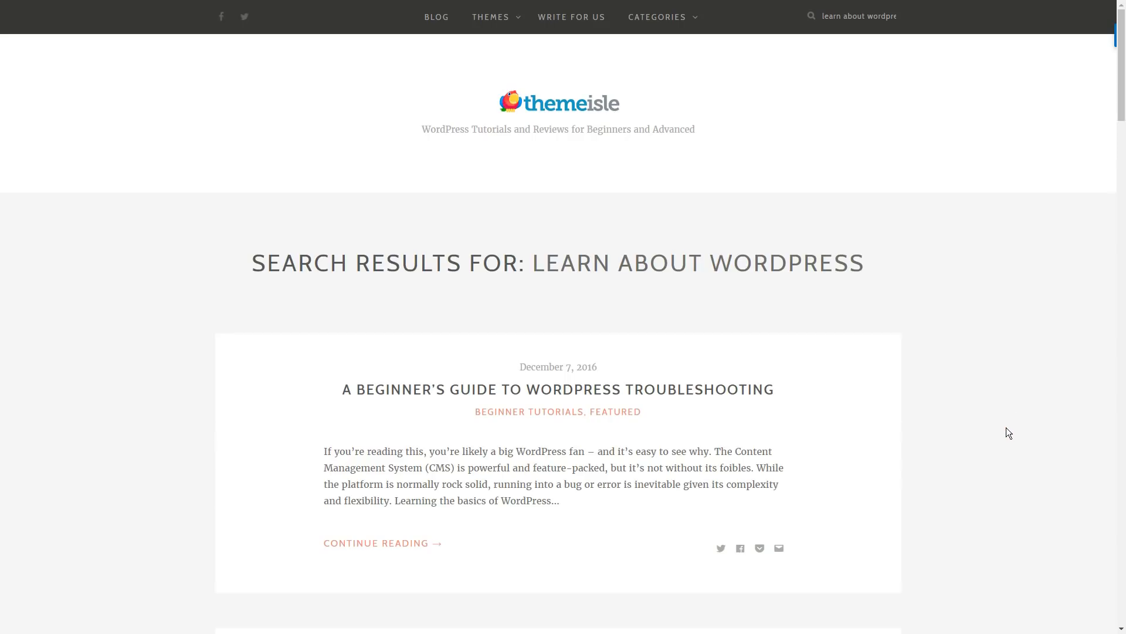
{"action": "scroll", "scroll_direction": "down", "scroll_amount": 3}
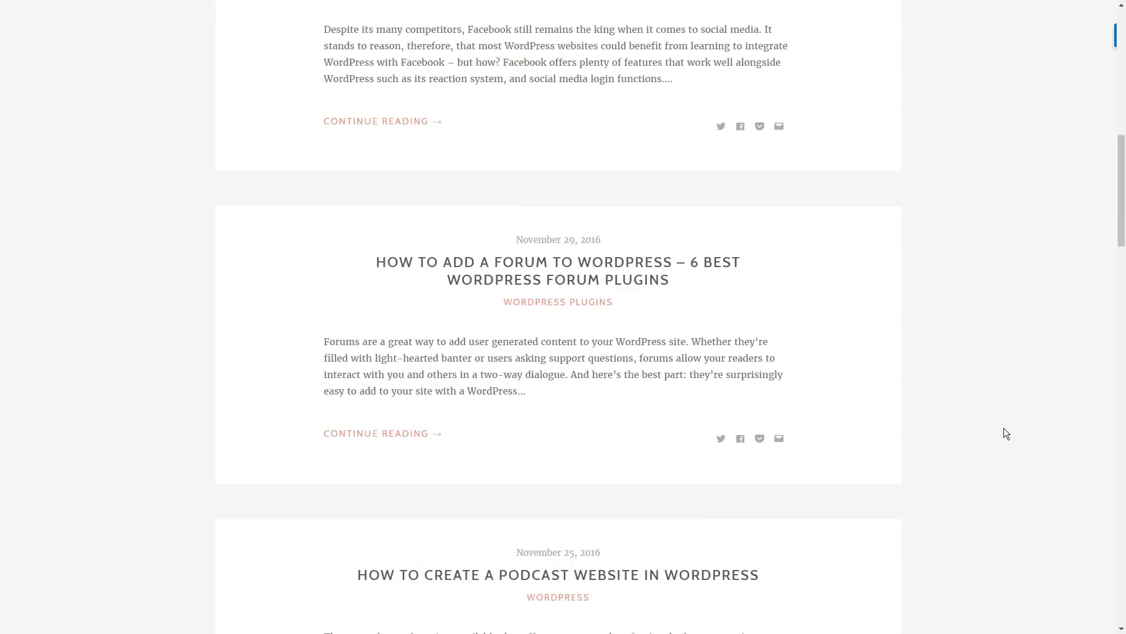